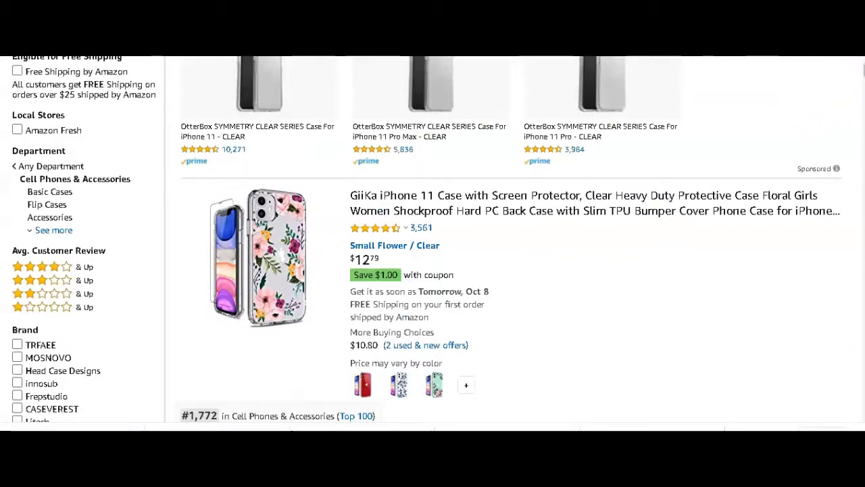
Scroll Merch Research's search form set to US and CASE, and expand the product-type list
scroll(down, 3)
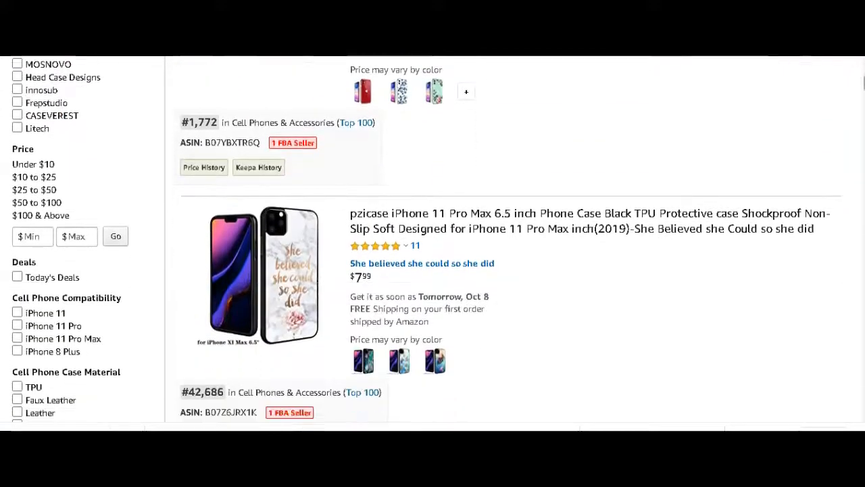
scroll(down, 3)
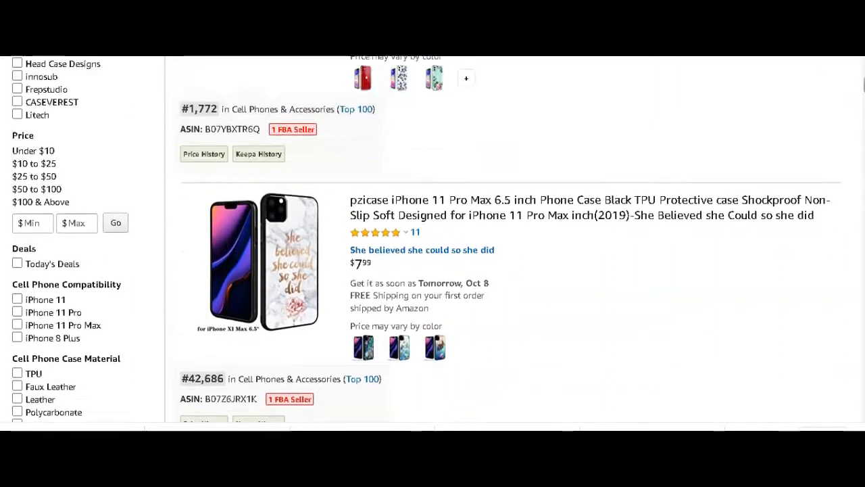
scroll(up, 3)
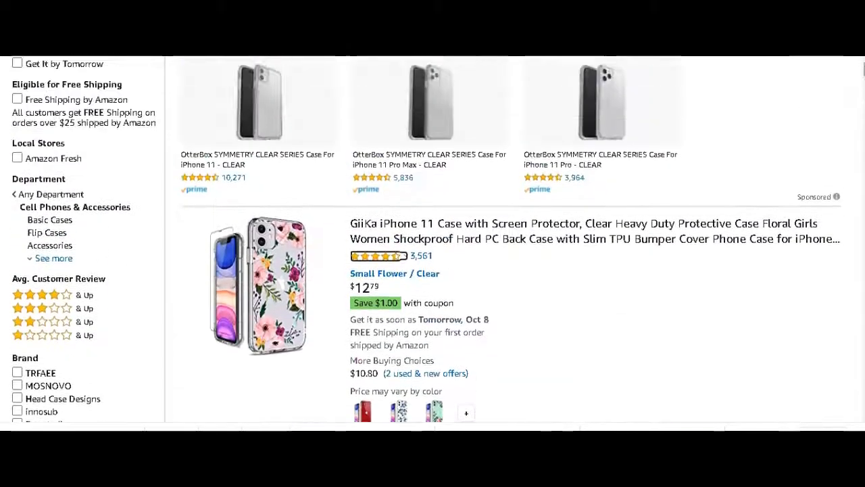
scroll(down, 3)
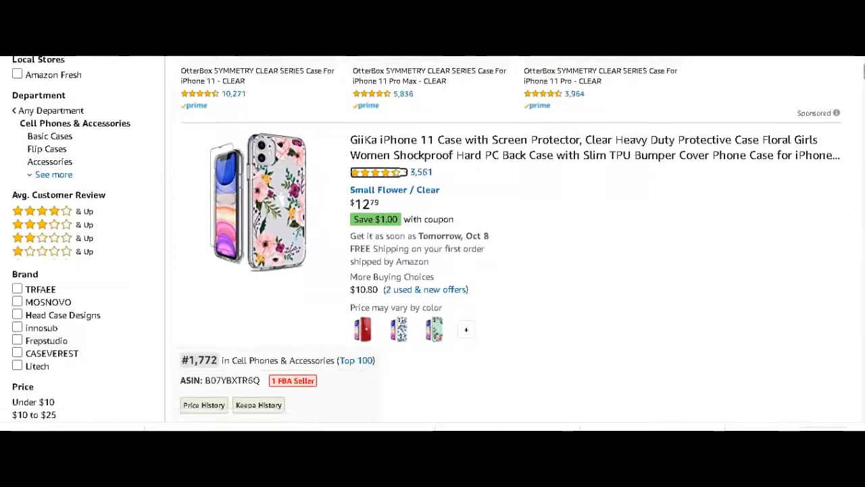
scroll(down, 3)
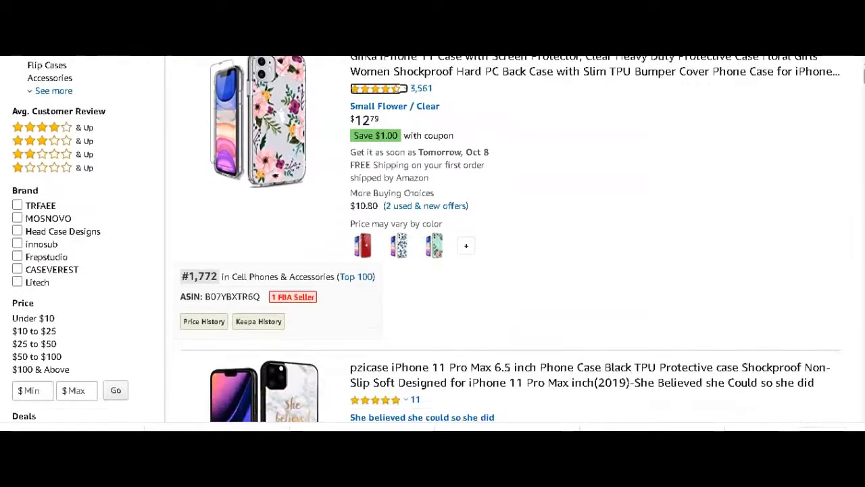
scroll(down, 3)
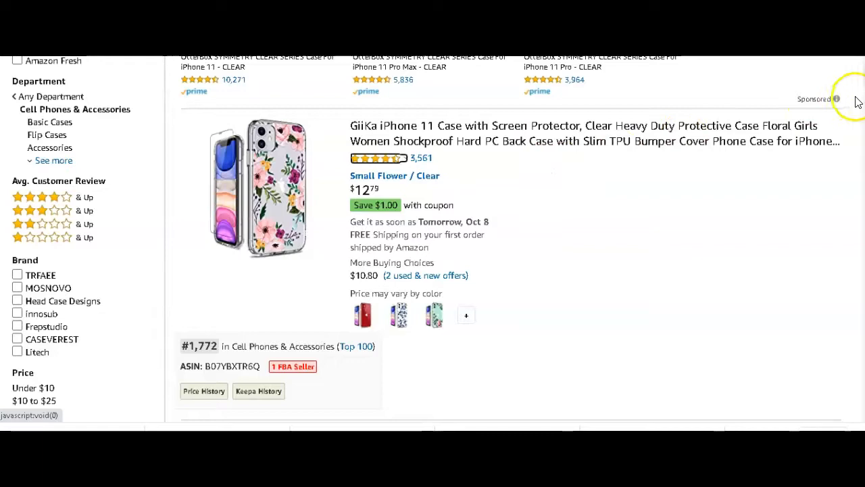
scroll(down, 3)
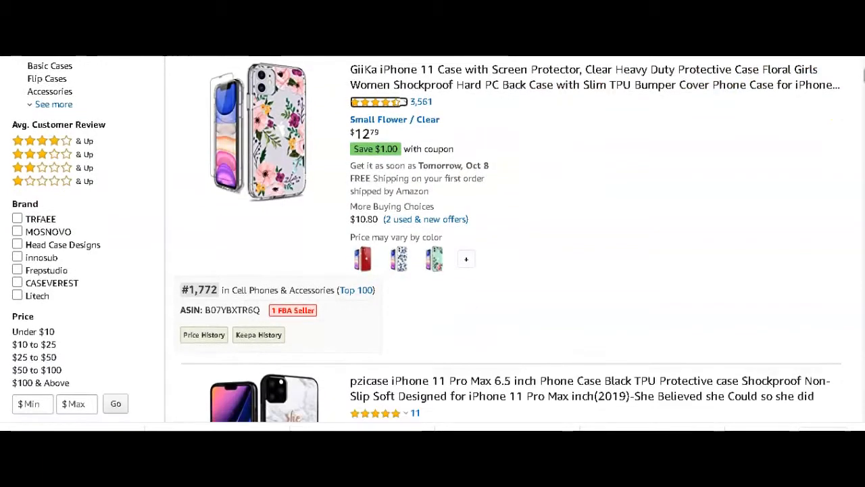
scroll(down, 3)
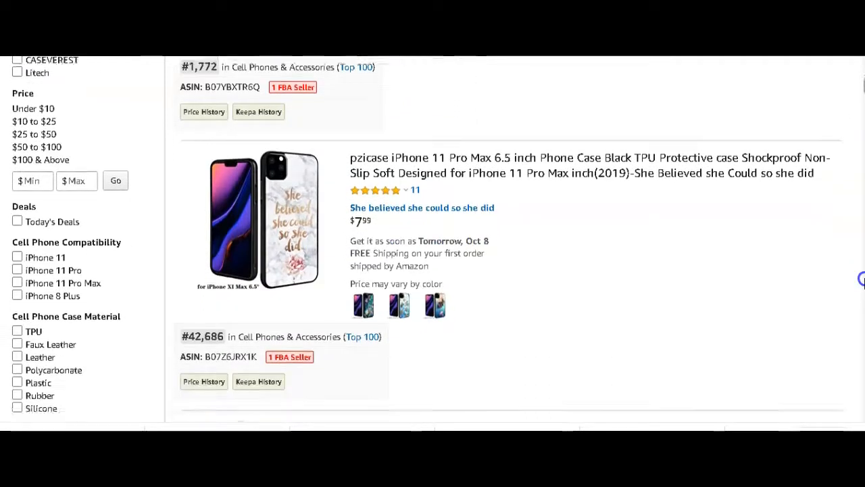
scroll(down, 3)
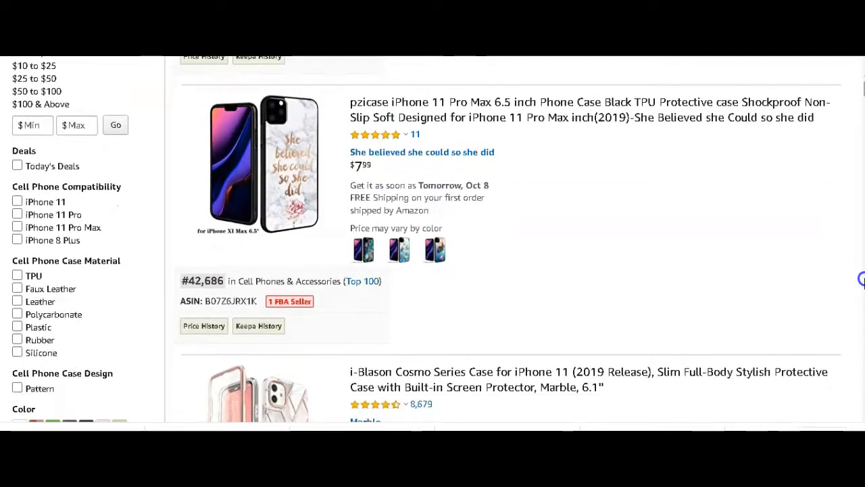
scroll(down, 3)
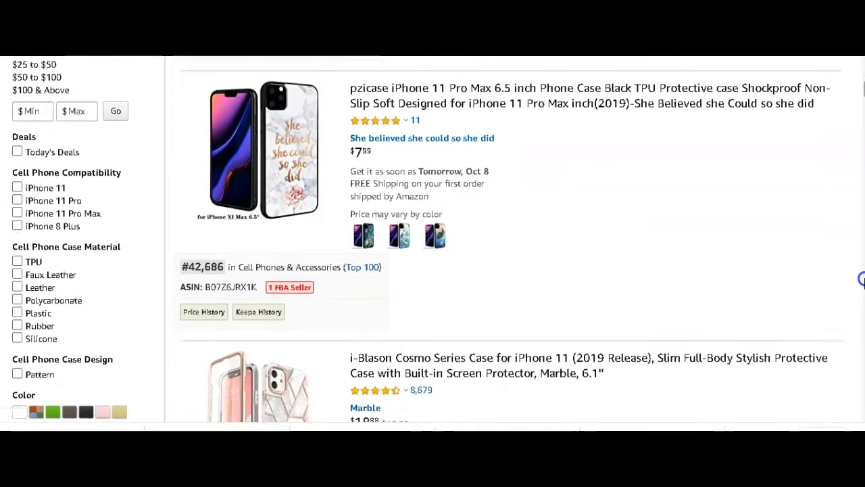
scroll(down, 3)
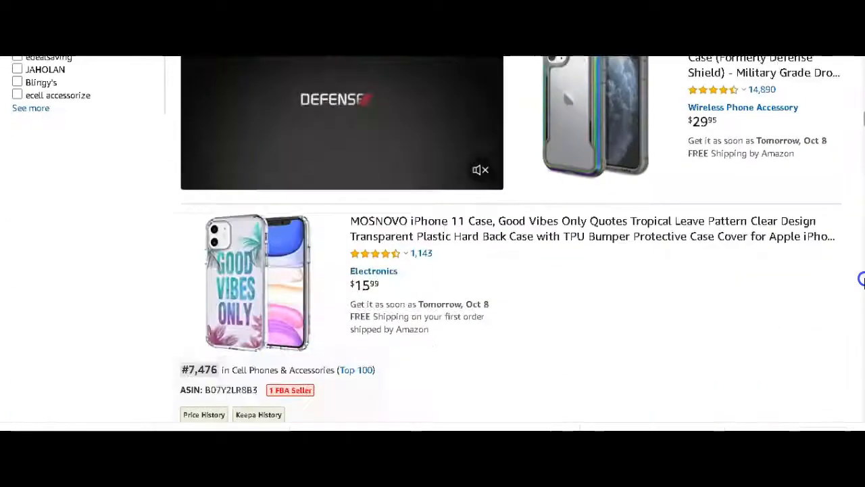
scroll(down, 3)
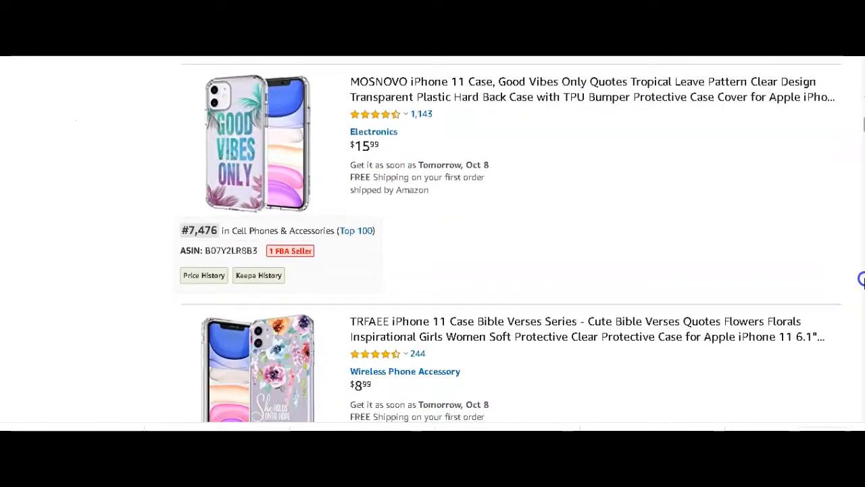
scroll(down, 3)
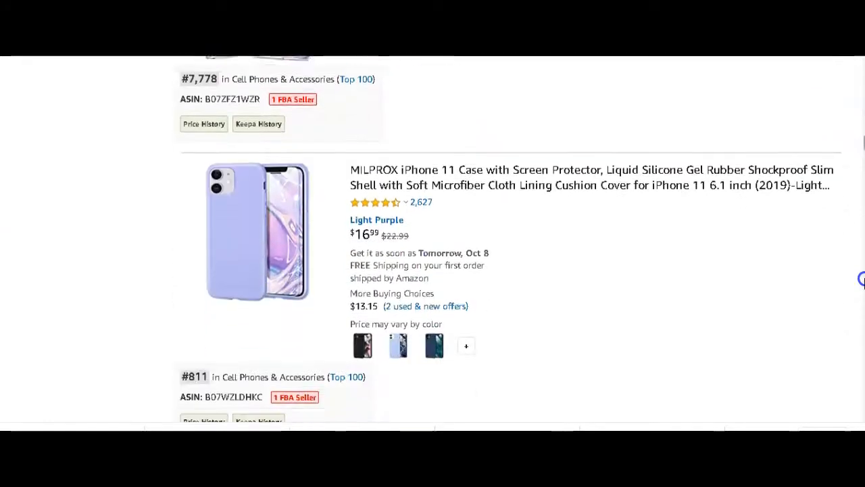
scroll(down, 3)
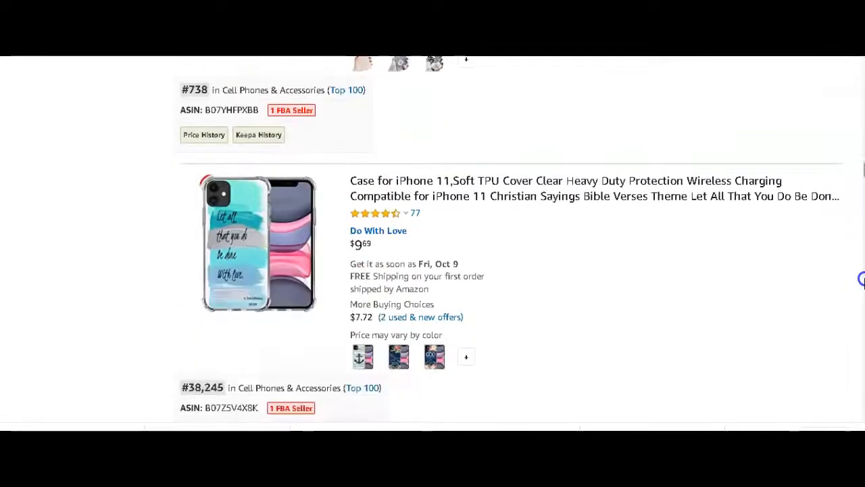
scroll(down, 3)
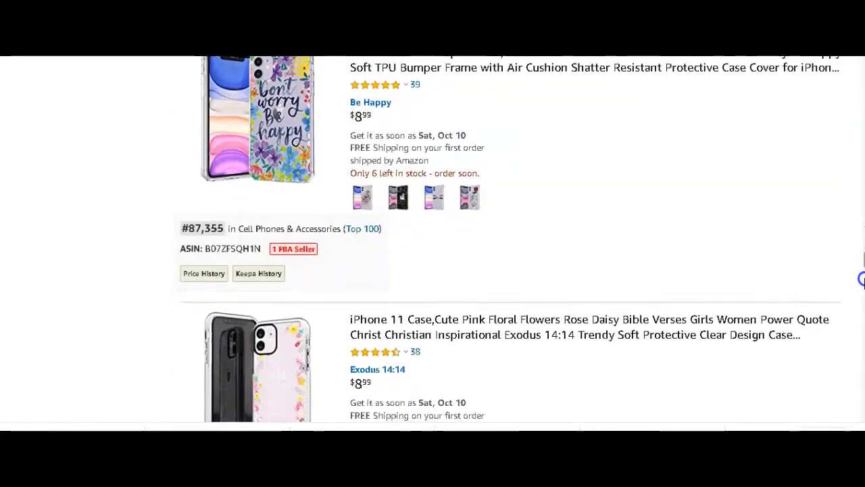
scroll(down, 3)
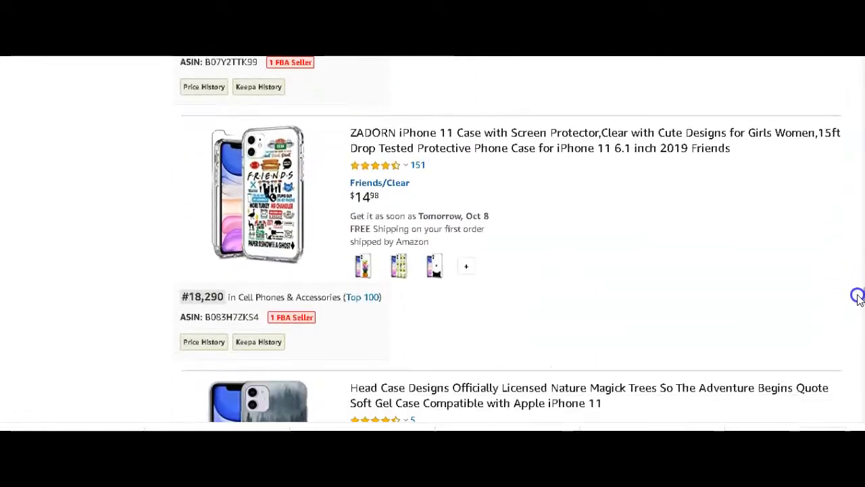
scroll(down, 3)
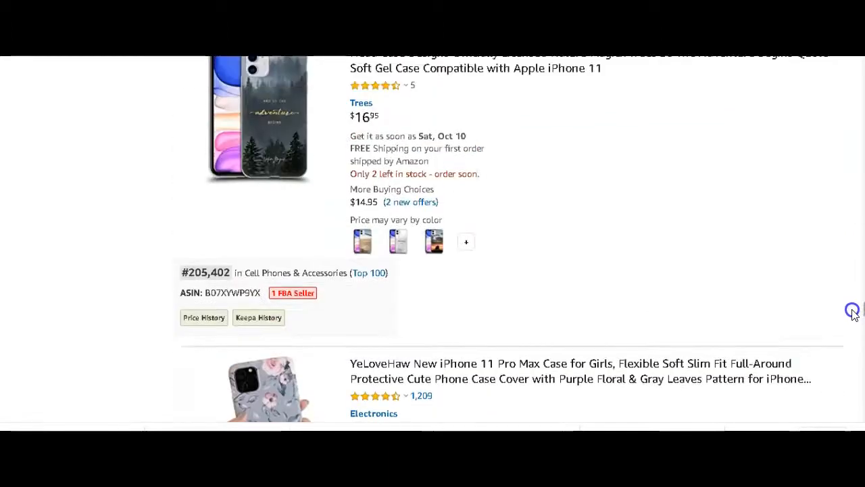
scroll(down, 3)
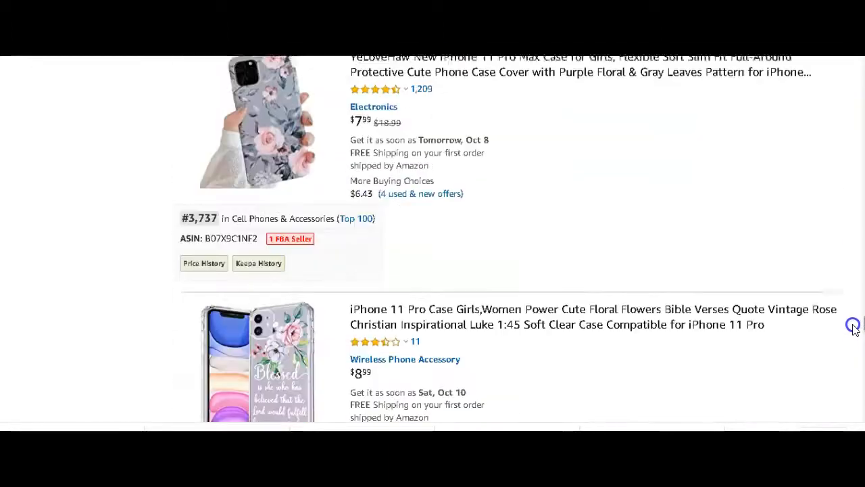
scroll(down, 3)
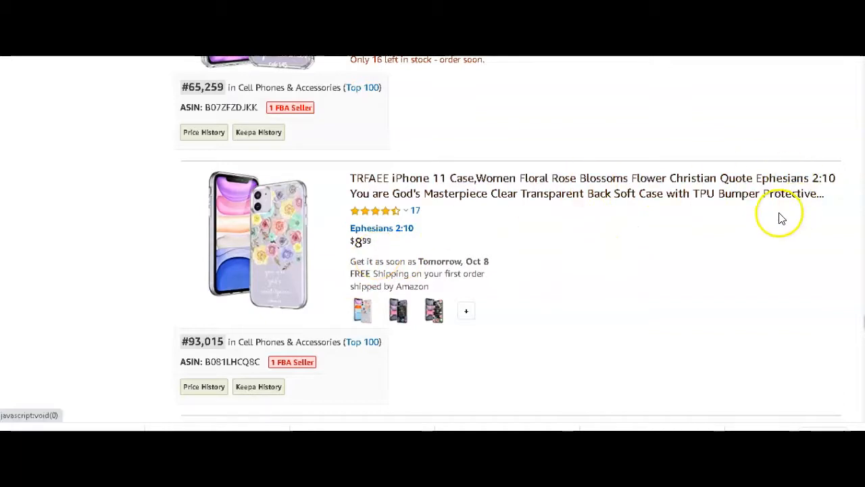
mouse_move(292, 167)
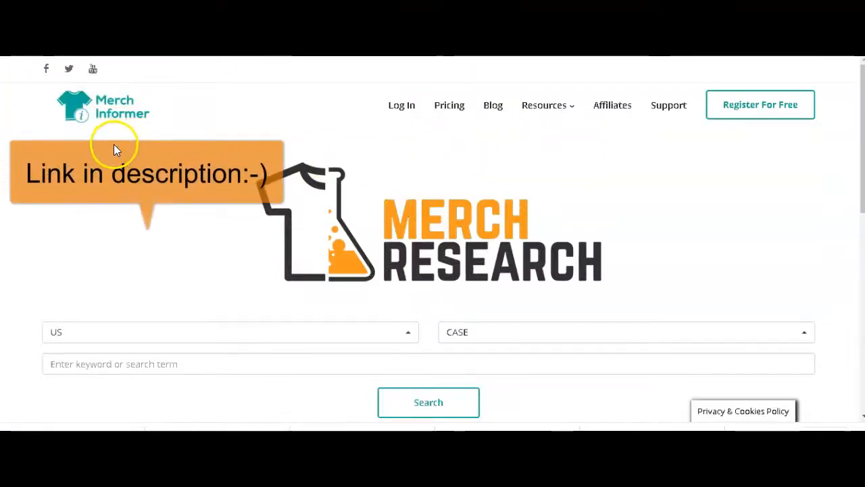
mouse_move(351, 176)
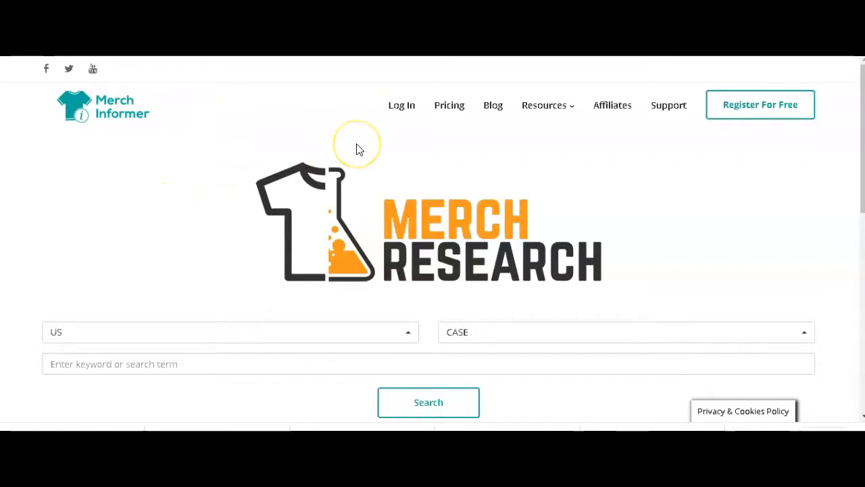
mouse_move(174, 140)
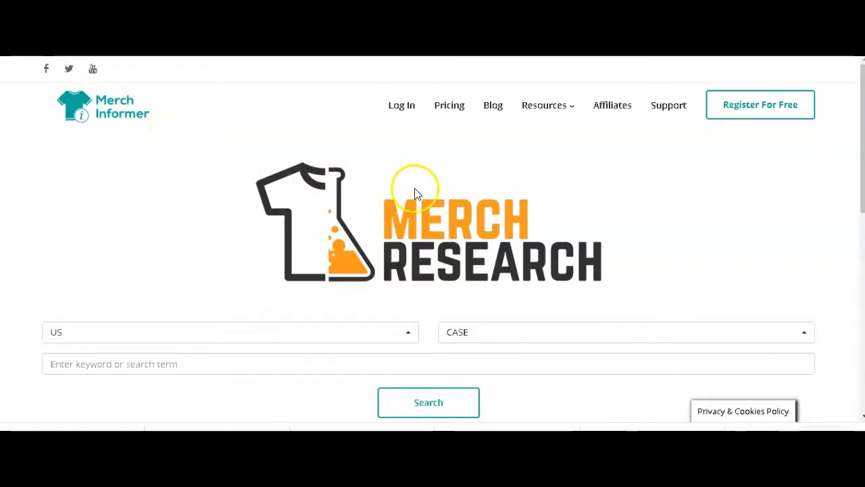
mouse_move(419, 232)
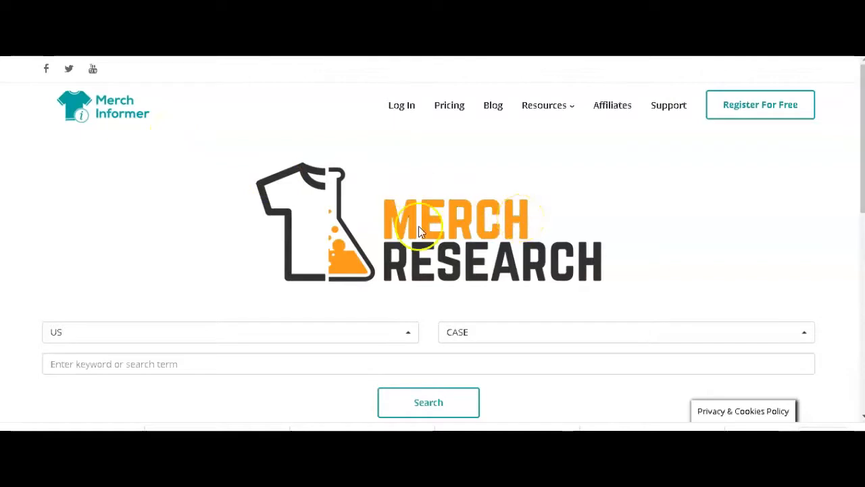
mouse_move(859, 183)
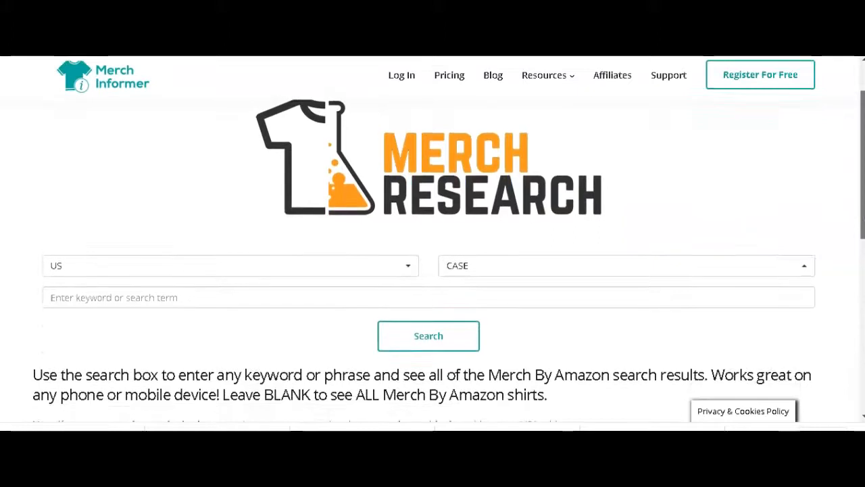
scroll(down, 3)
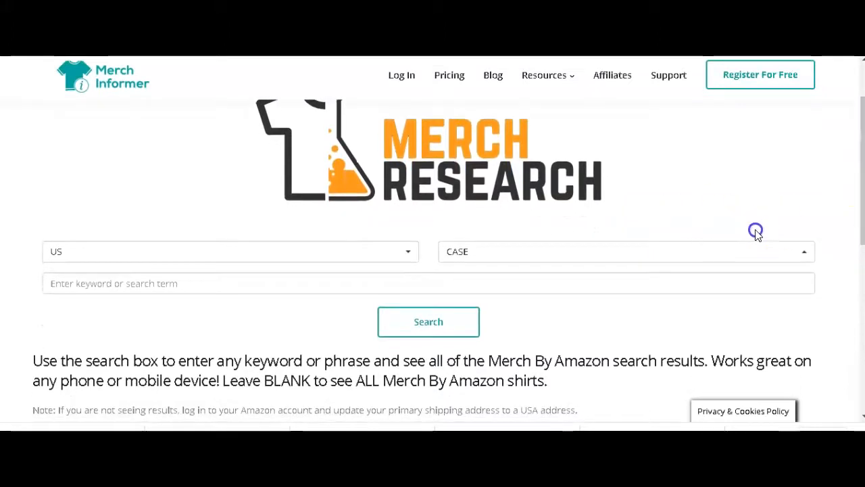
click(625, 251)
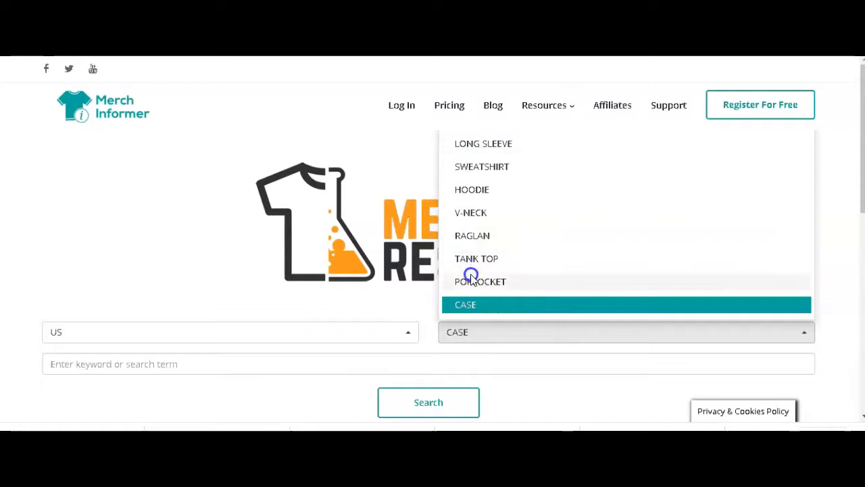
mouse_move(463, 166)
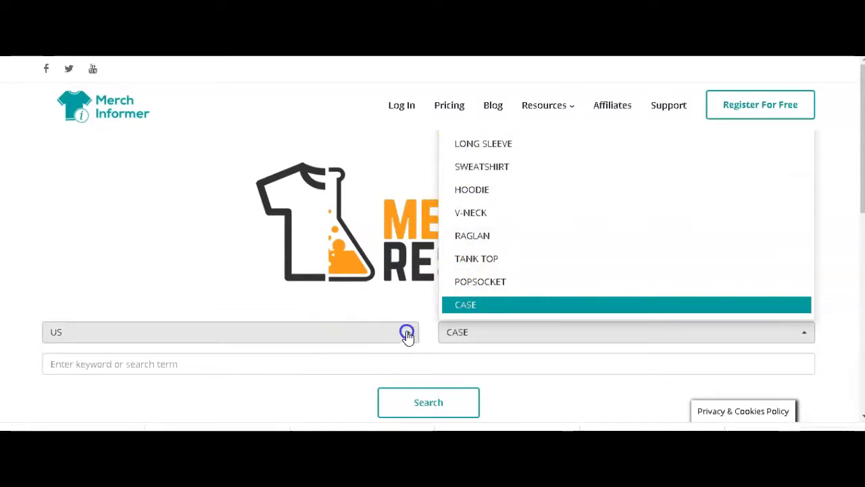
click(230, 332)
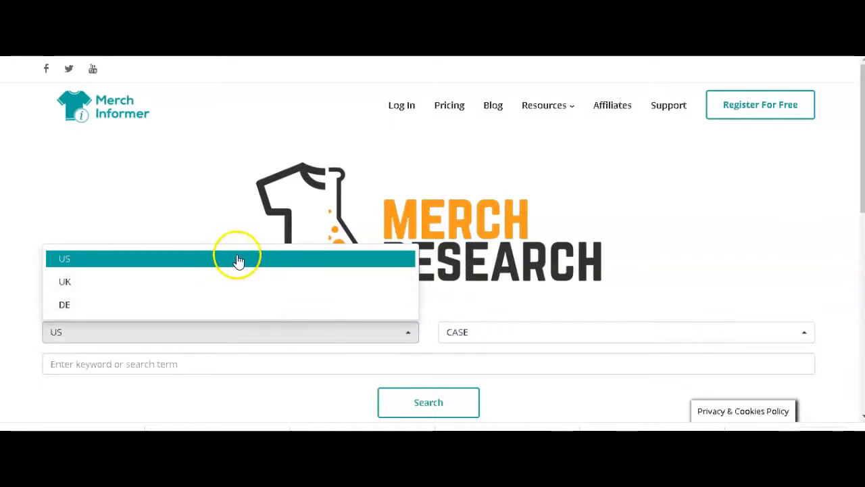
mouse_move(114, 260)
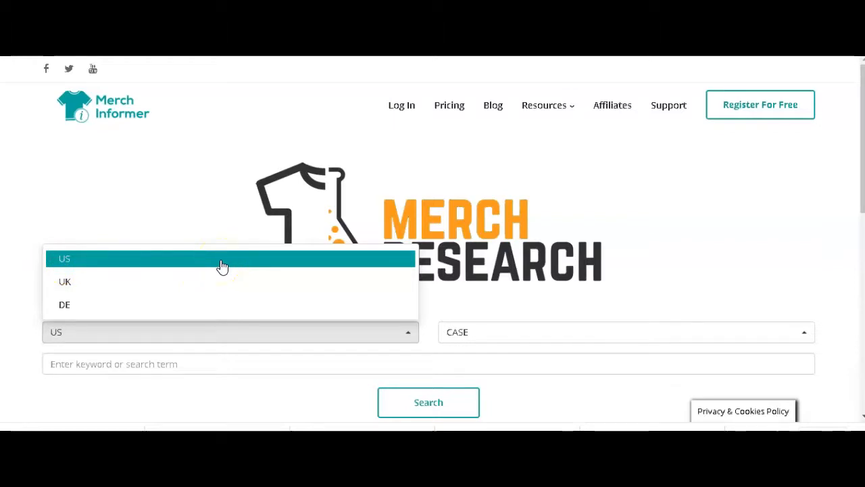
click(64, 259)
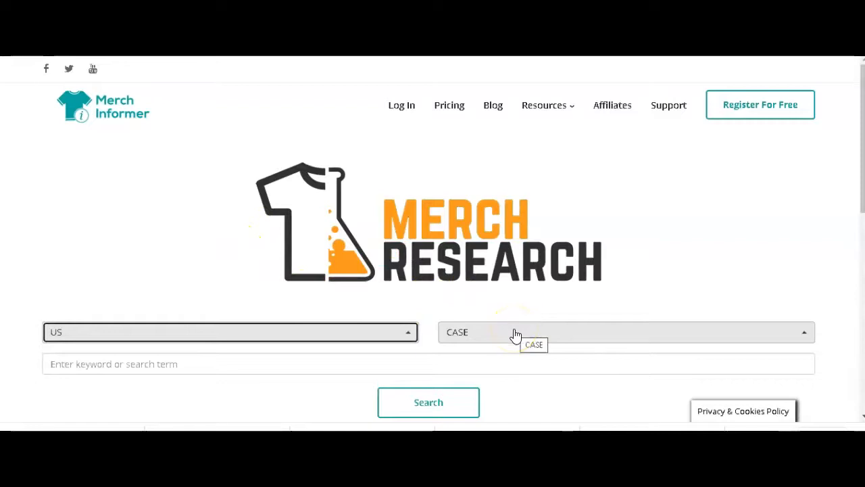
click(428, 402)
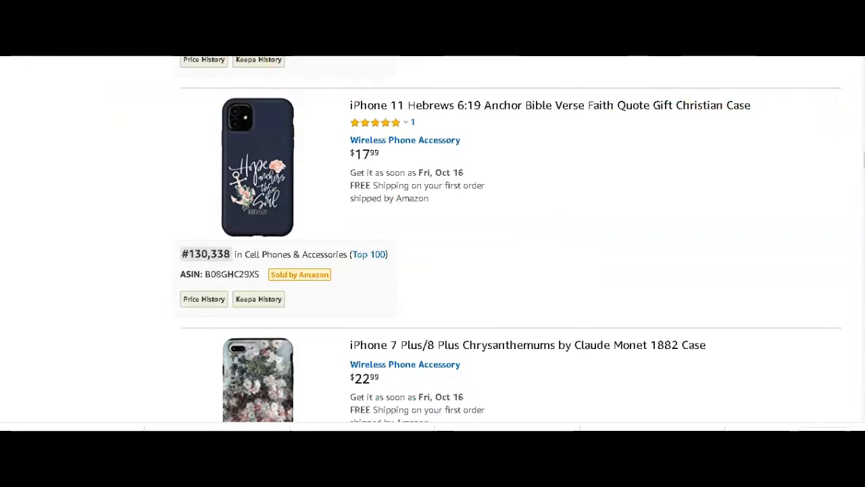
scroll(down, 3)
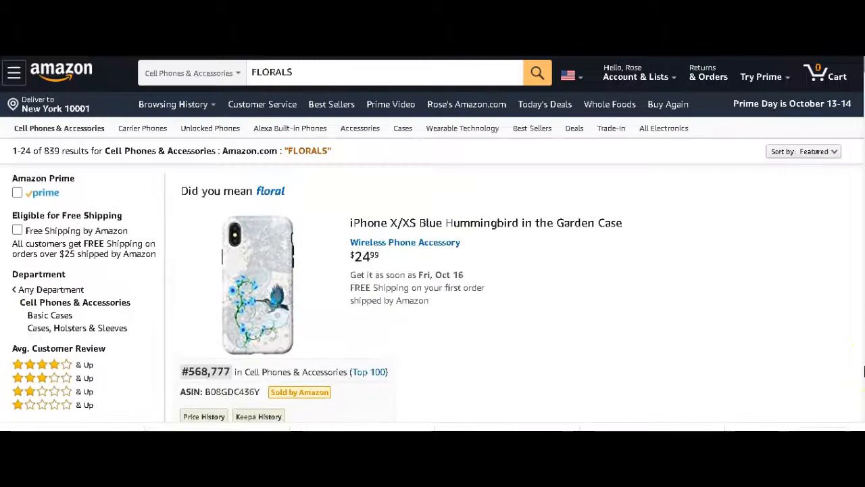
scroll(down, 3)
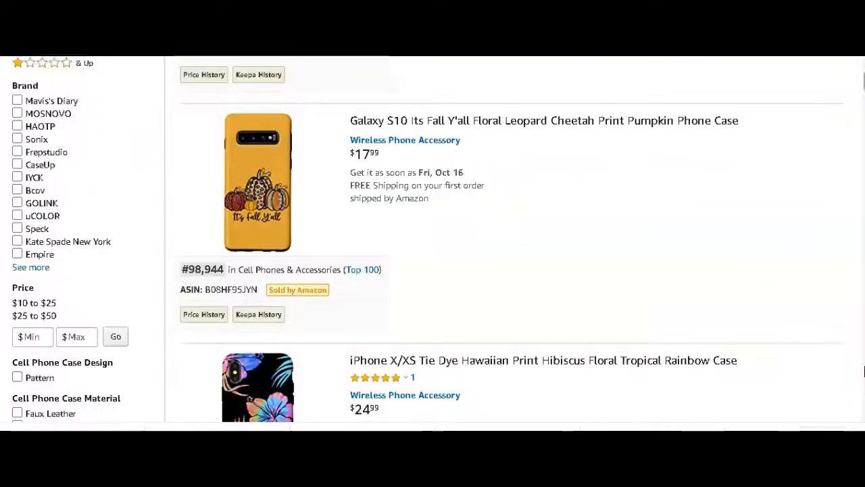
scroll(down, 3)
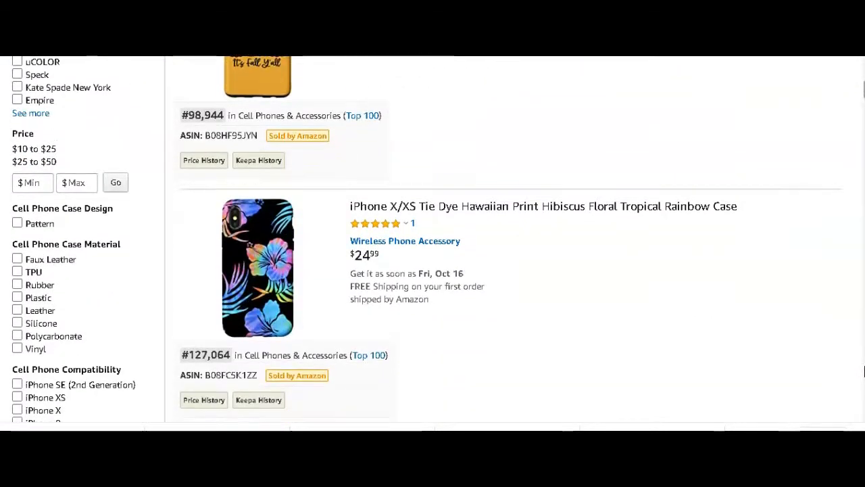
scroll(down, 3)
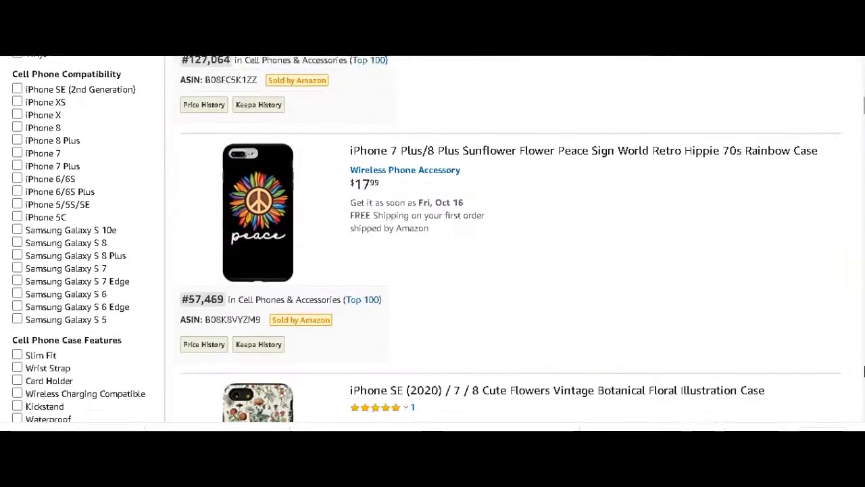
scroll(down, 3)
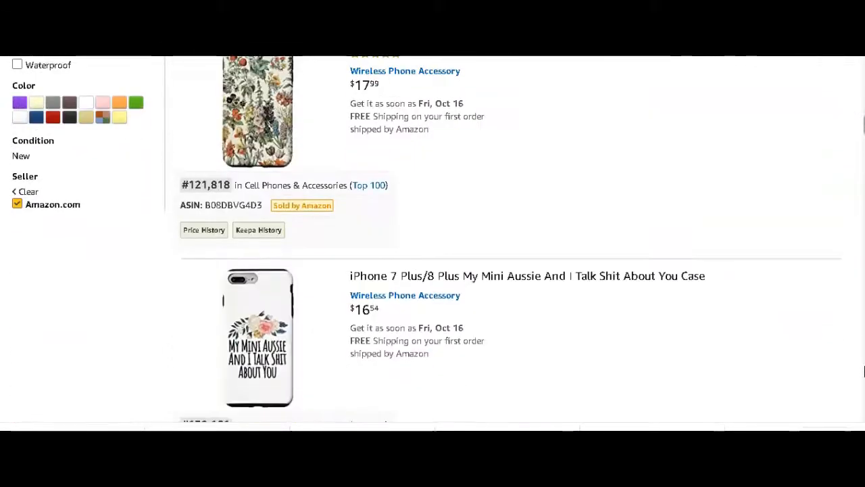
scroll(down, 3)
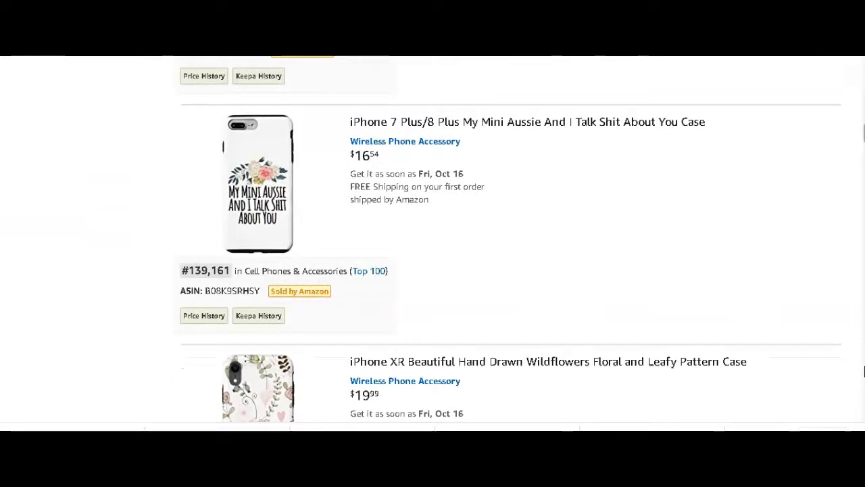
scroll(down, 3)
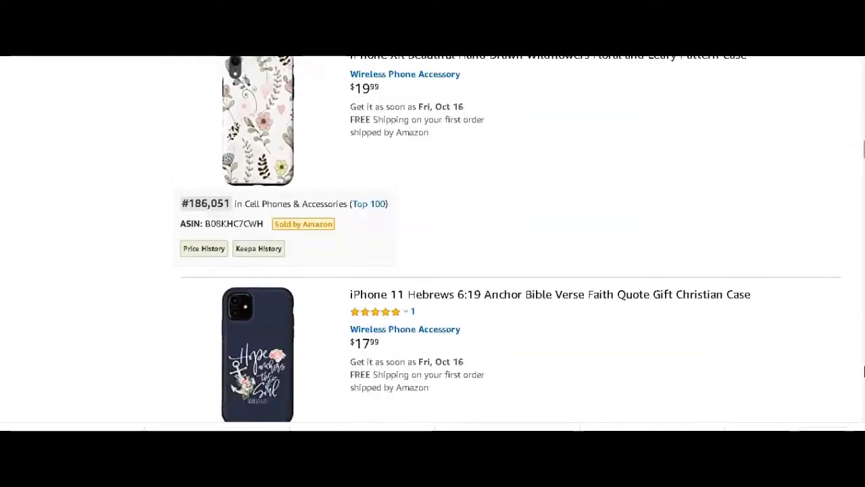
scroll(down, 3)
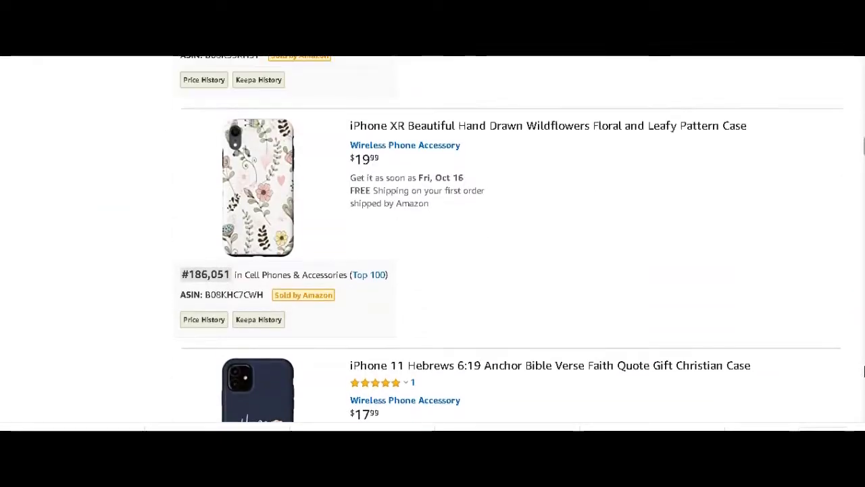
scroll(down, 3)
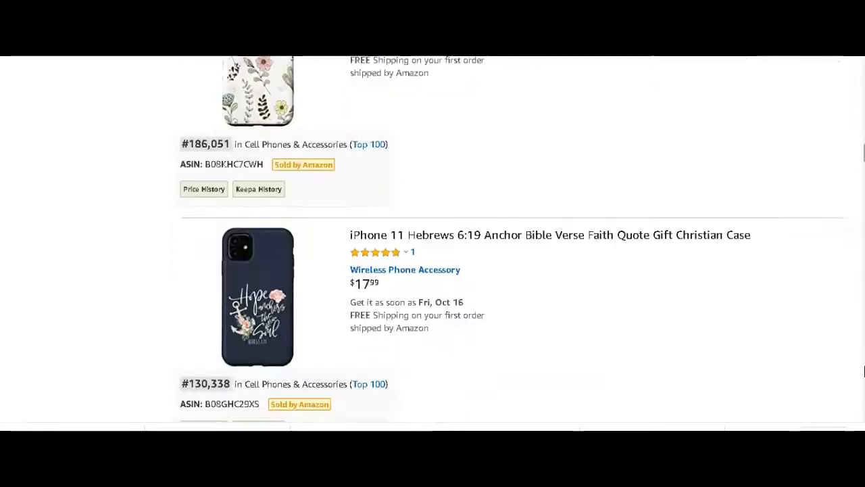
scroll(down, 3)
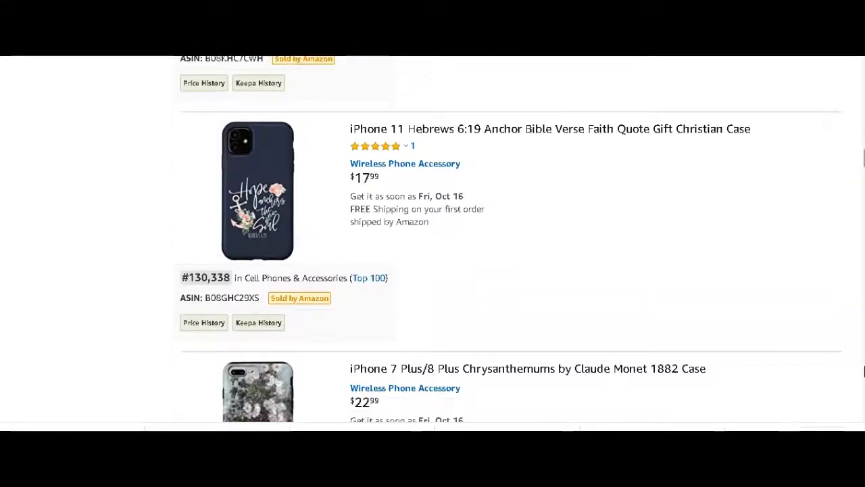
scroll(down, 3)
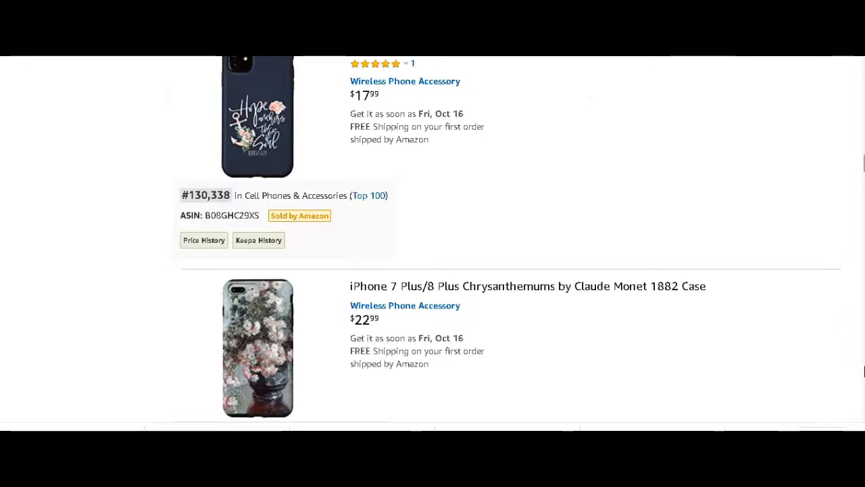
scroll(down, 3)
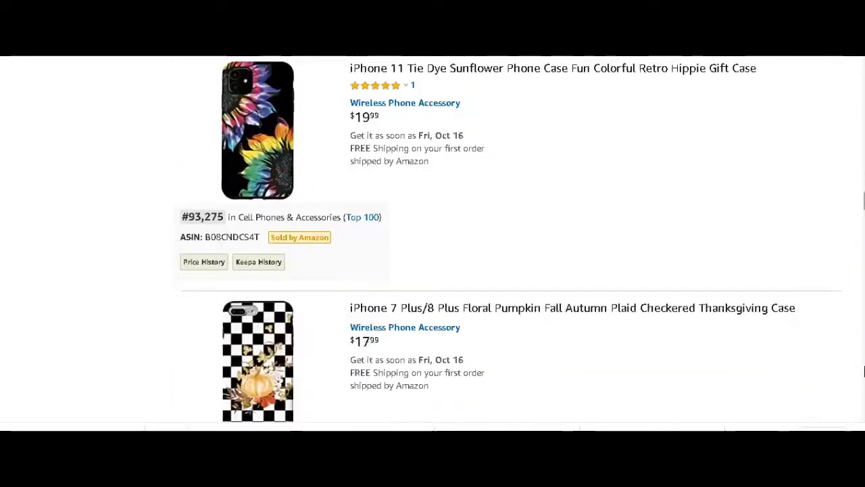
scroll(down, 3)
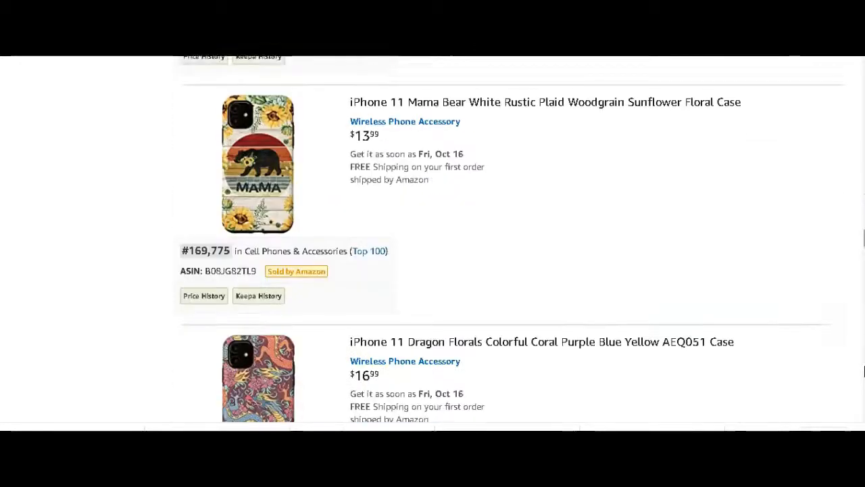
scroll(down, 3)
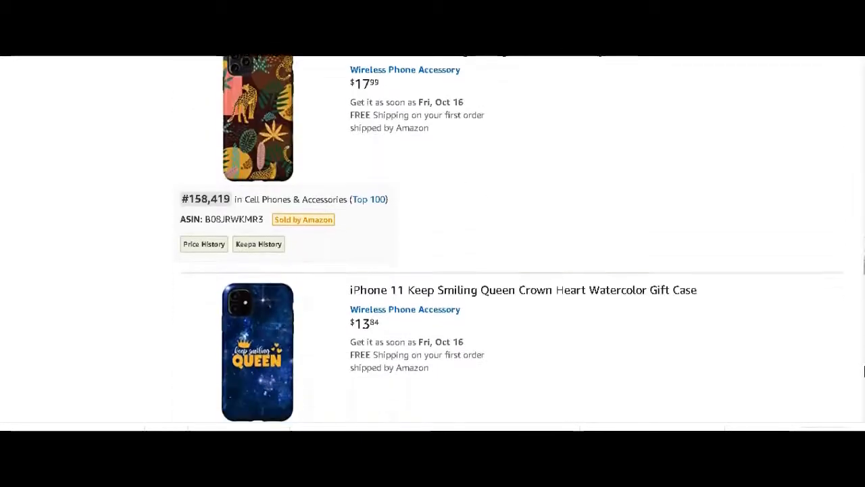
scroll(down, 3)
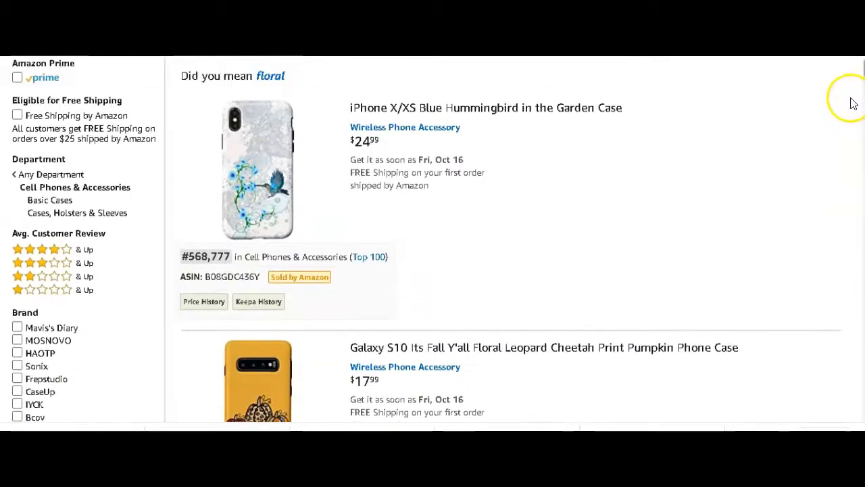
scroll(down, 3)
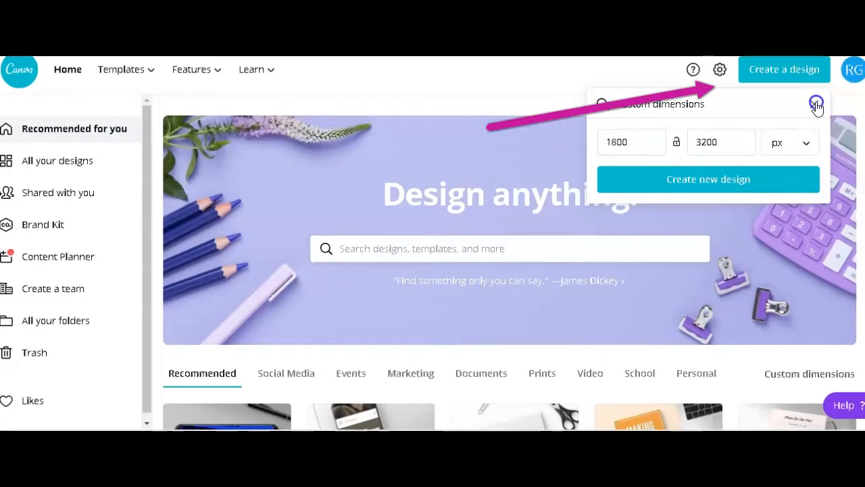
click(817, 103)
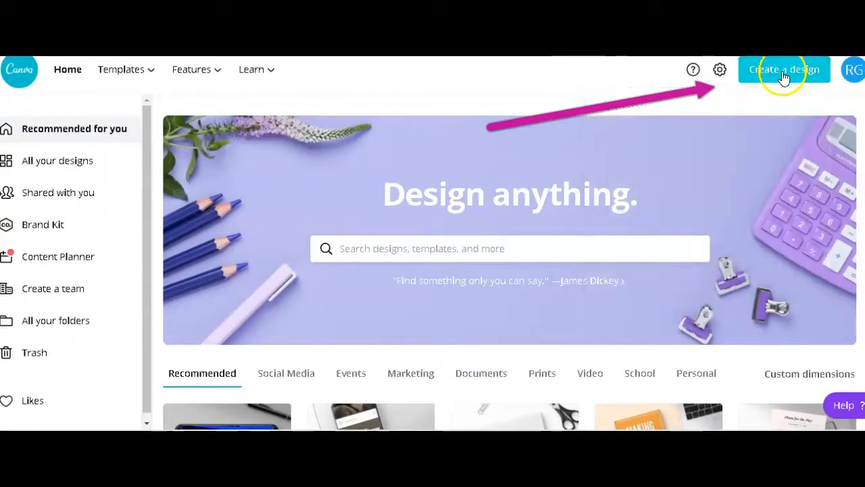
click(784, 69)
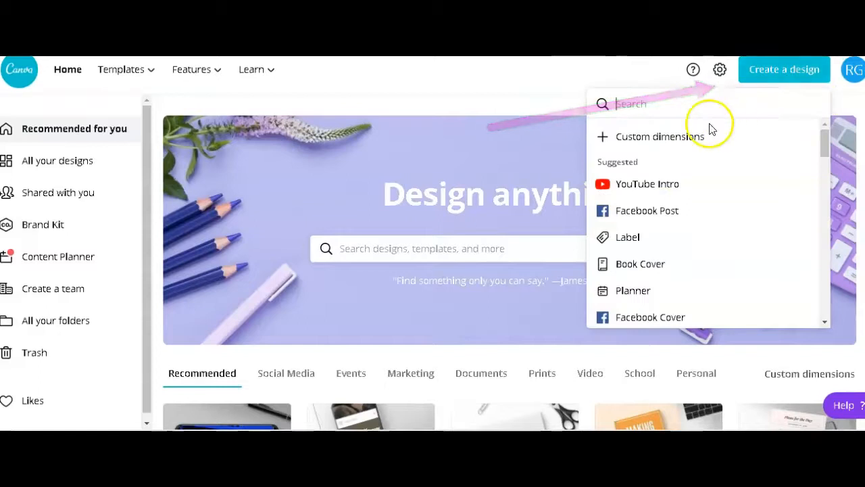
click(656, 136)
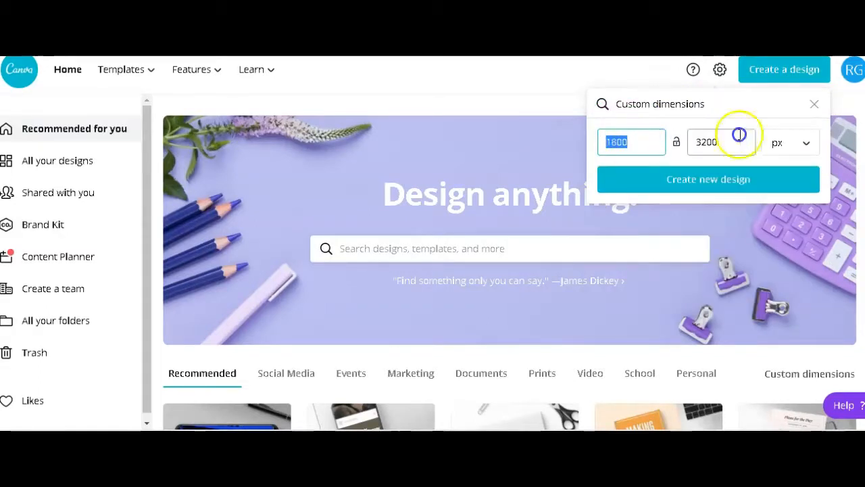
click(721, 142)
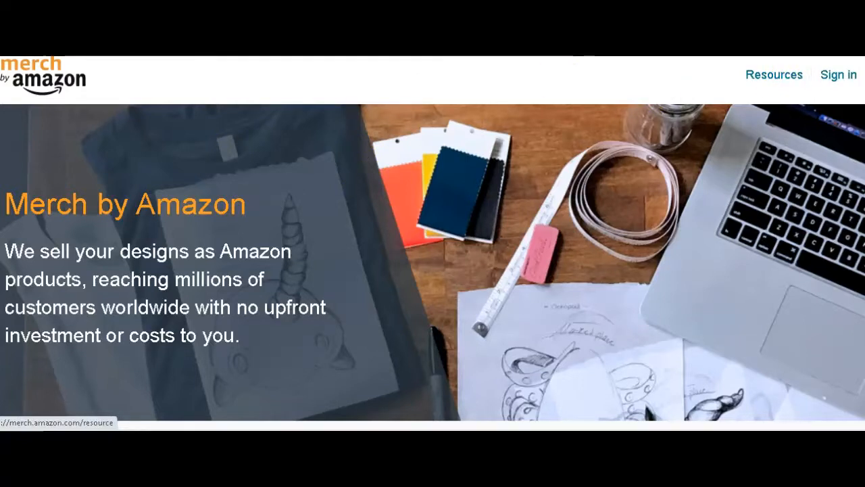
Go to Resources > product templates and find the 1800 × 3200 px phone case size
click(774, 74)
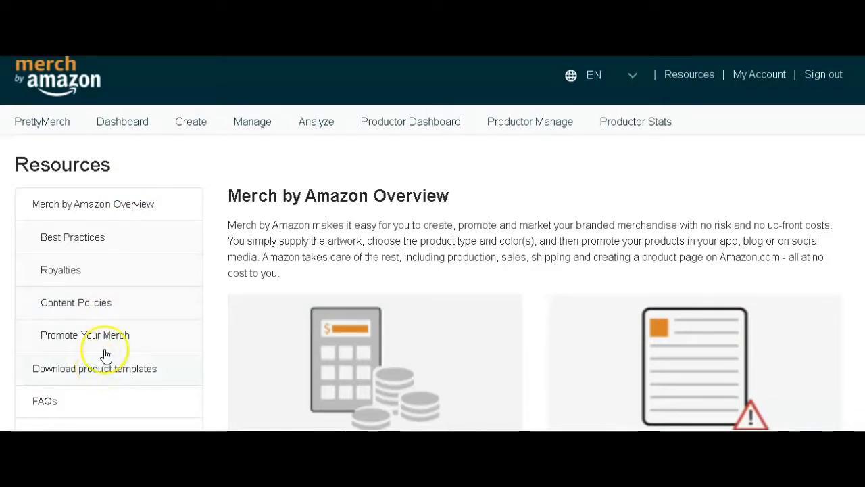
click(94, 367)
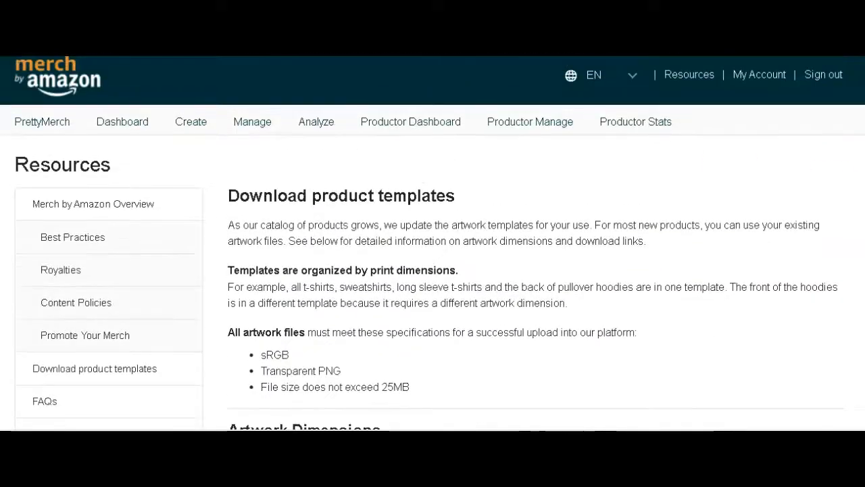
scroll(down, 3)
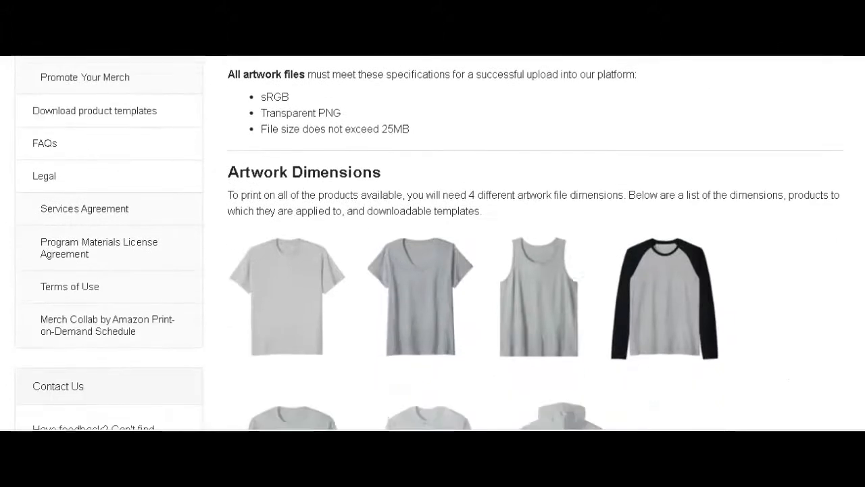
scroll(down, 3)
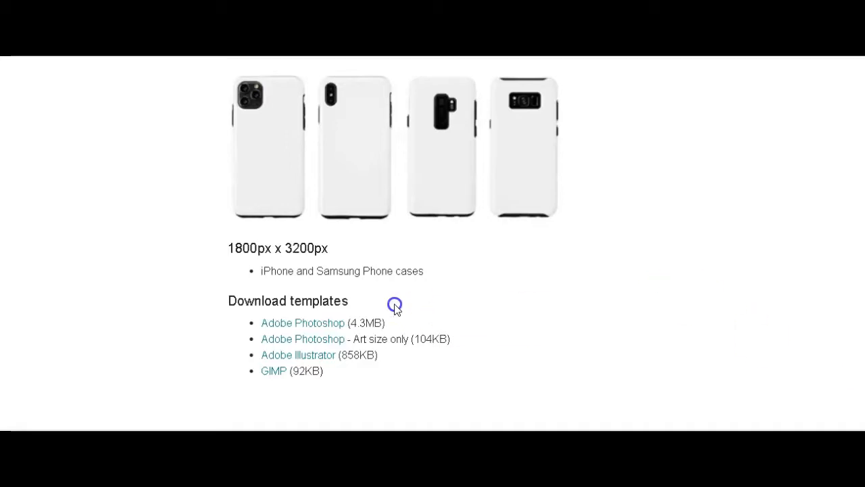
triple_click(278, 247)
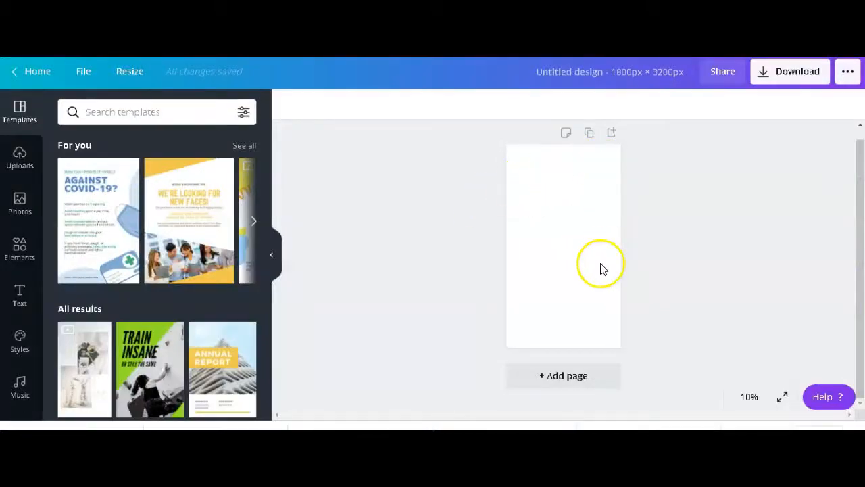
mouse_move(527, 267)
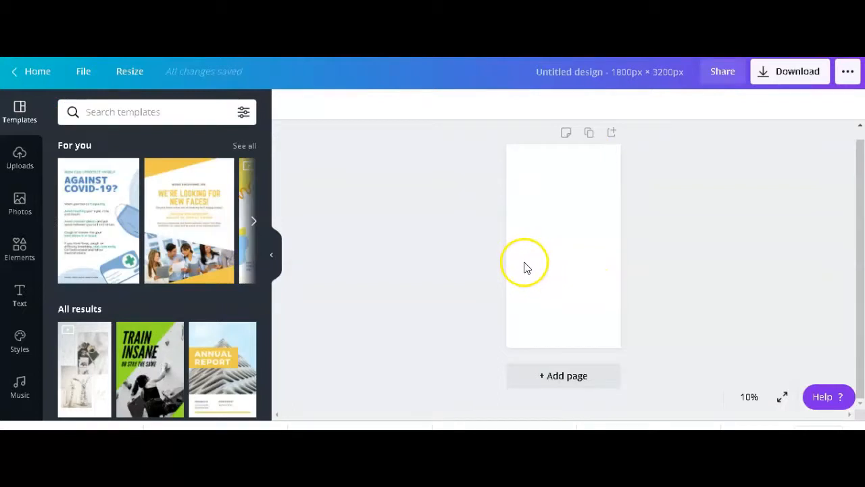
mouse_move(561, 267)
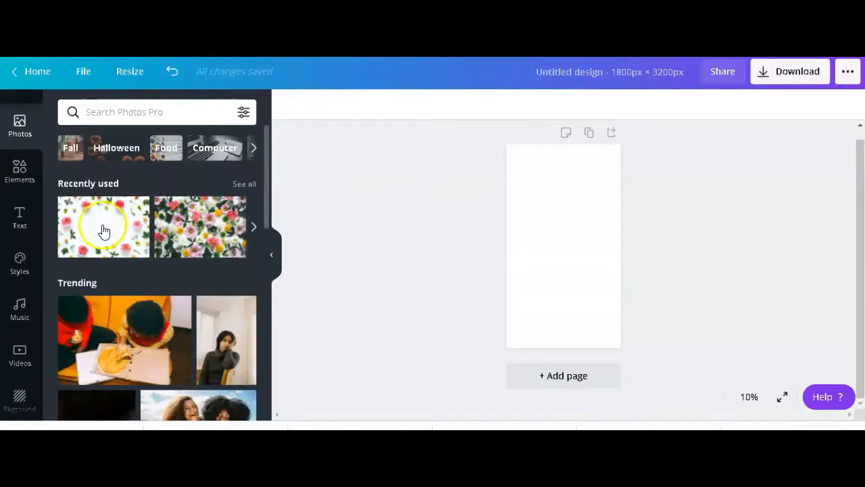
Add the pink flower frame photo and stretch it over the whole 1800 × 3200 px page
click(103, 226)
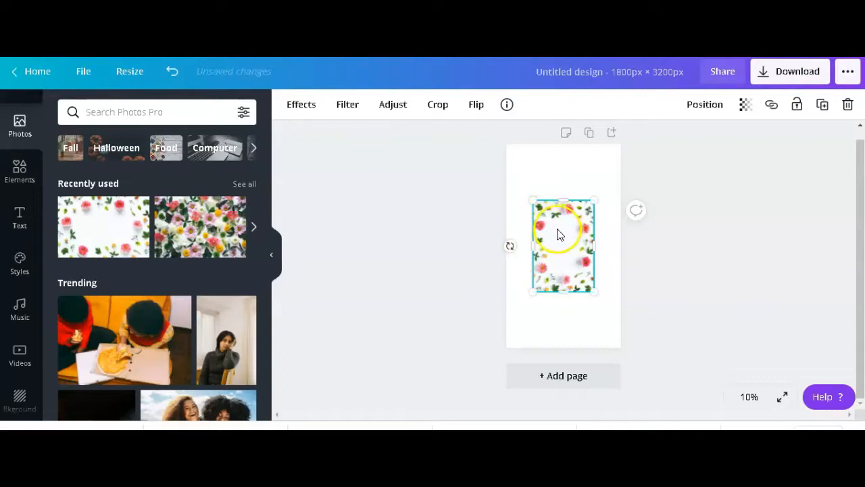
drag(563, 245, 540, 189)
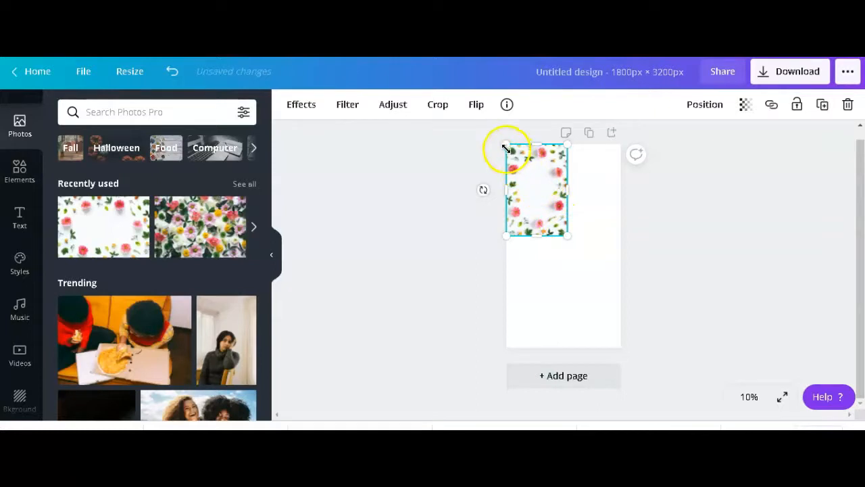
drag(568, 234, 574, 254)
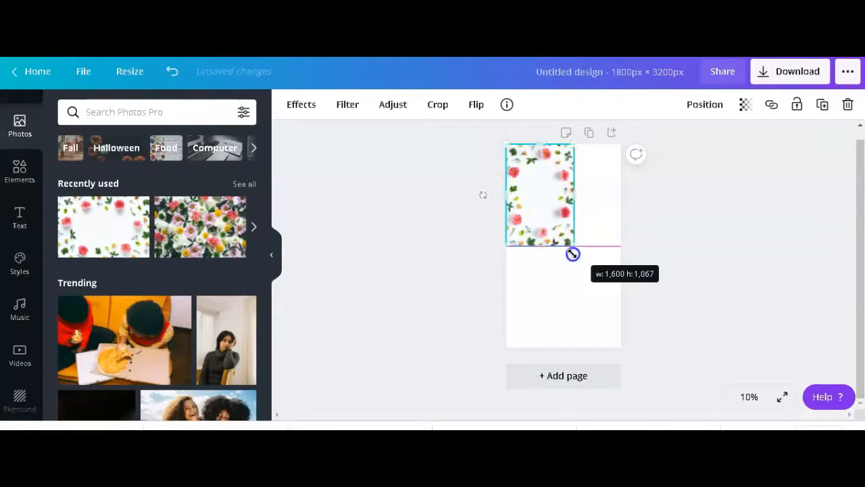
drag(573, 254, 614, 368)
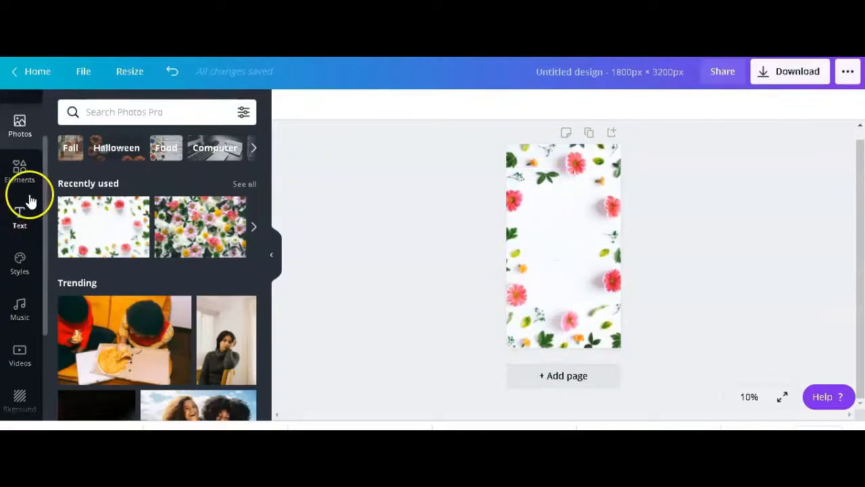
Search the Elements library for QUOTES
click(20, 169)
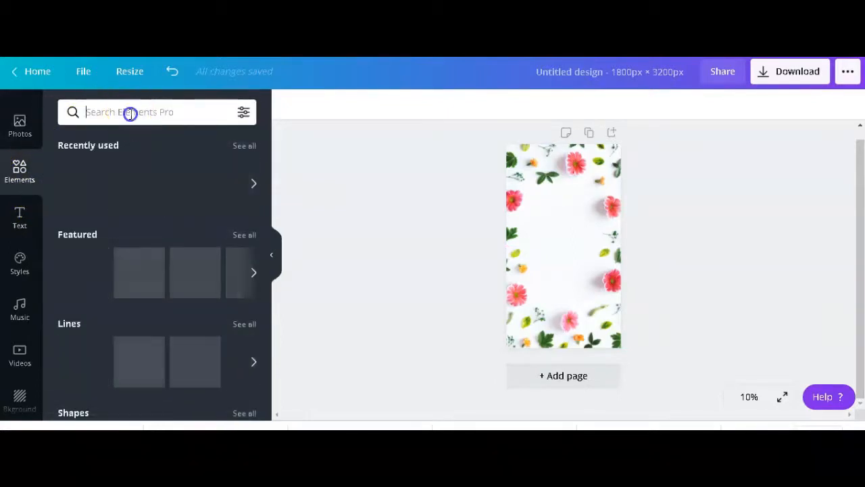
text(QU)
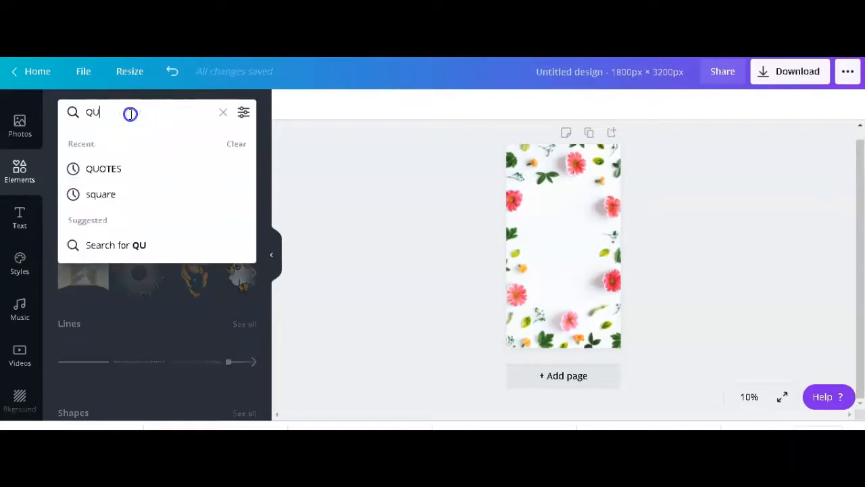
click(103, 168)
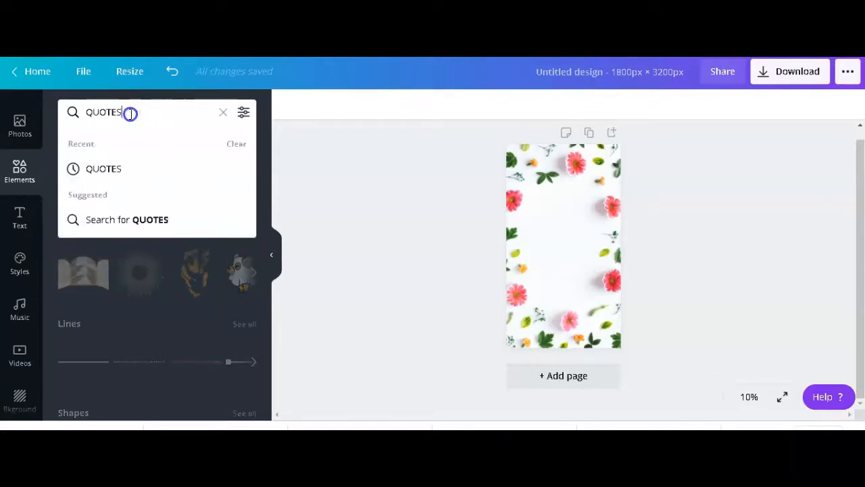
key(Enter)
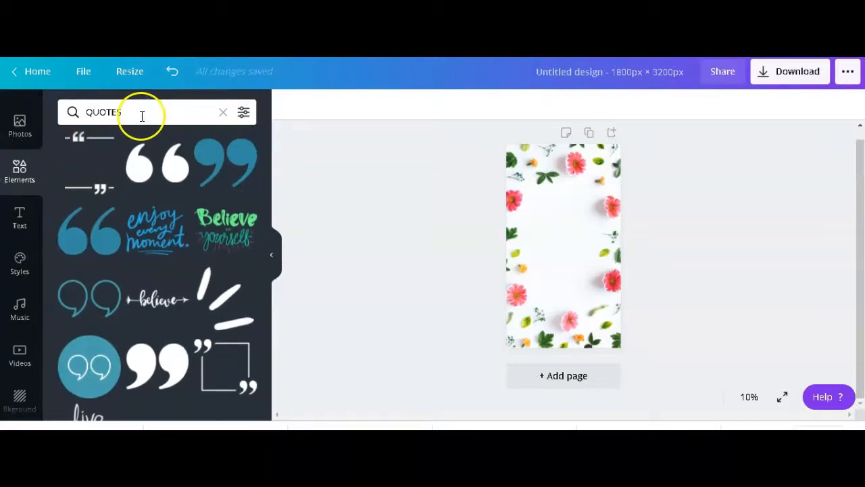
Browse the quote graphics results, such as 'be yourself' and 'good vibes'
scroll(down, 3)
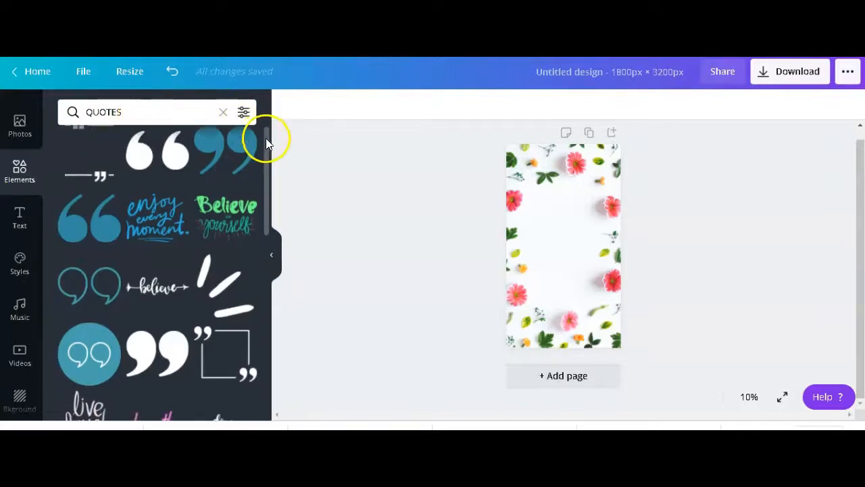
scroll(down, 3)
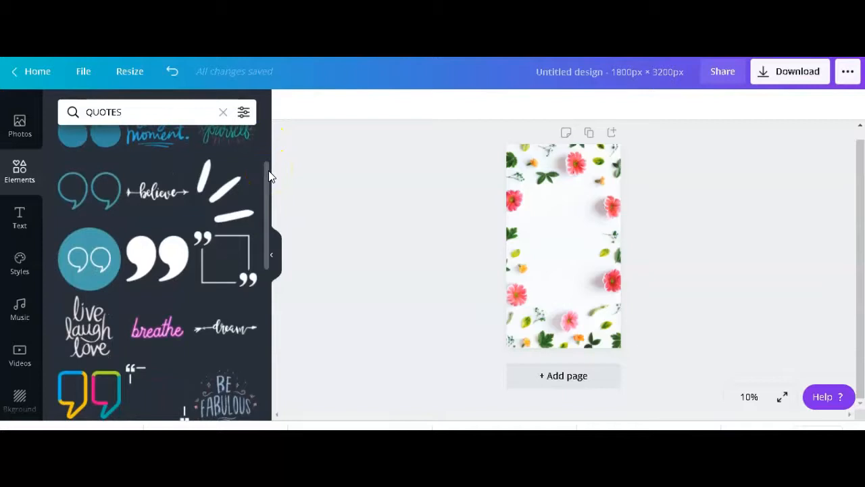
scroll(down, 3)
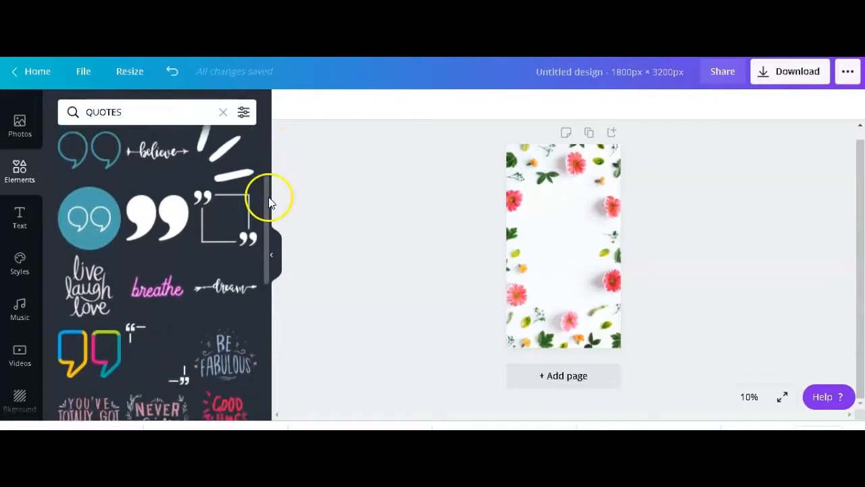
scroll(down, 3)
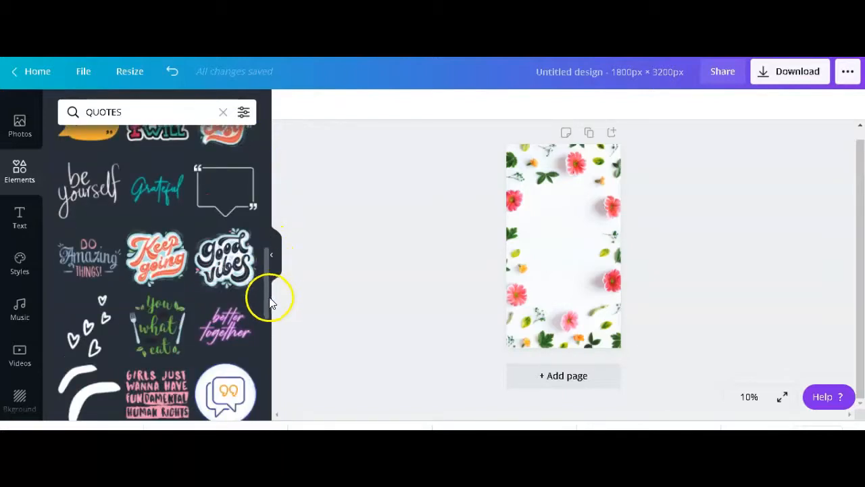
scroll(down, 3)
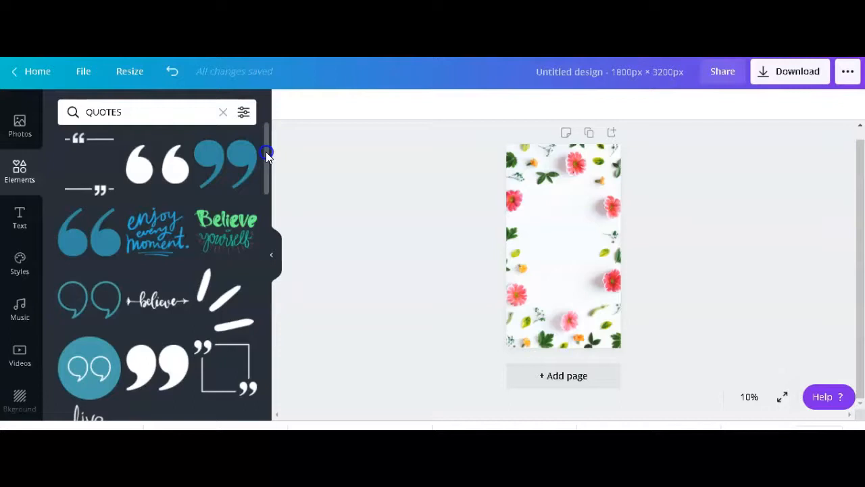
scroll(down, 3)
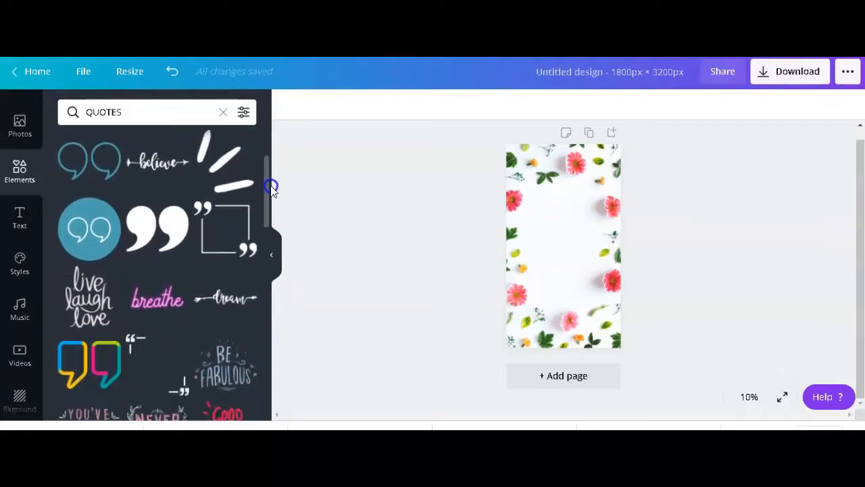
scroll(down, 3)
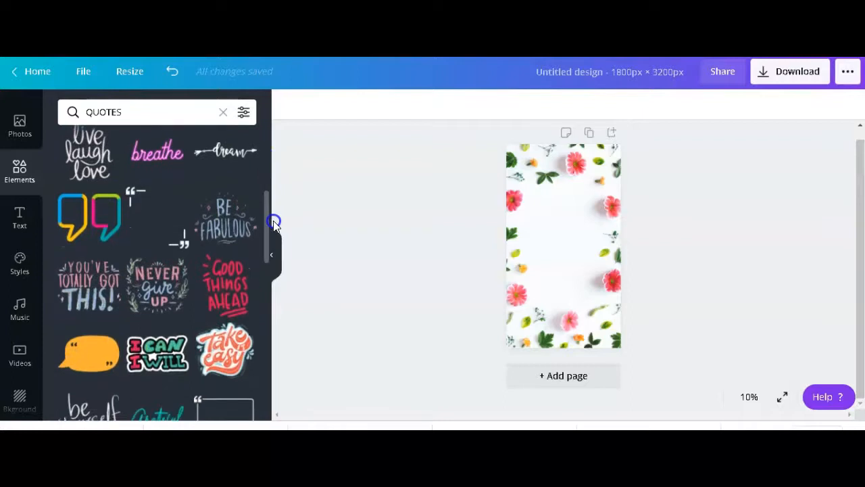
scroll(down, 3)
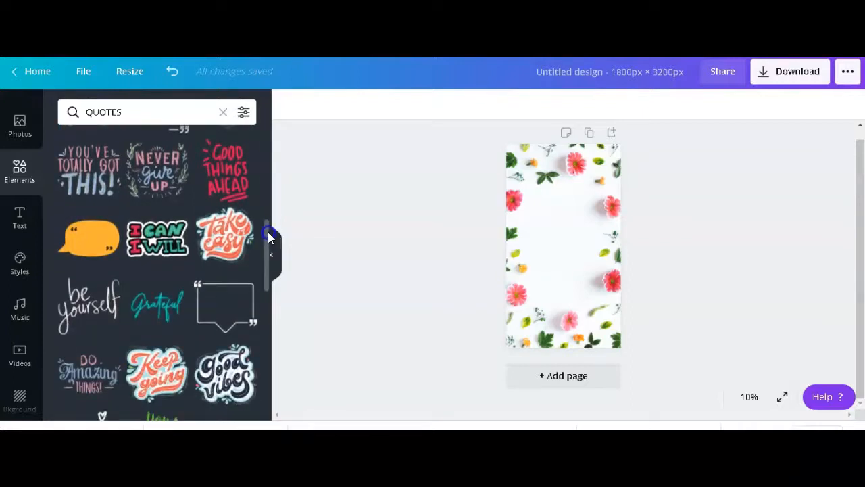
scroll(down, 3)
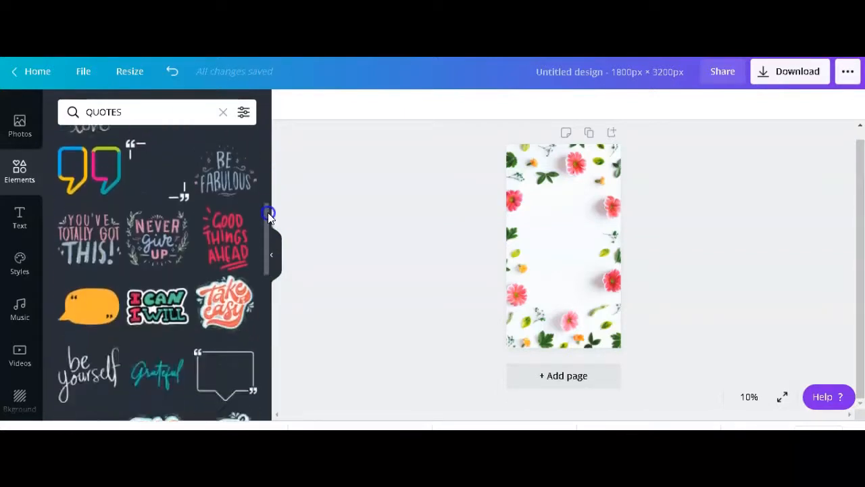
scroll(down, 3)
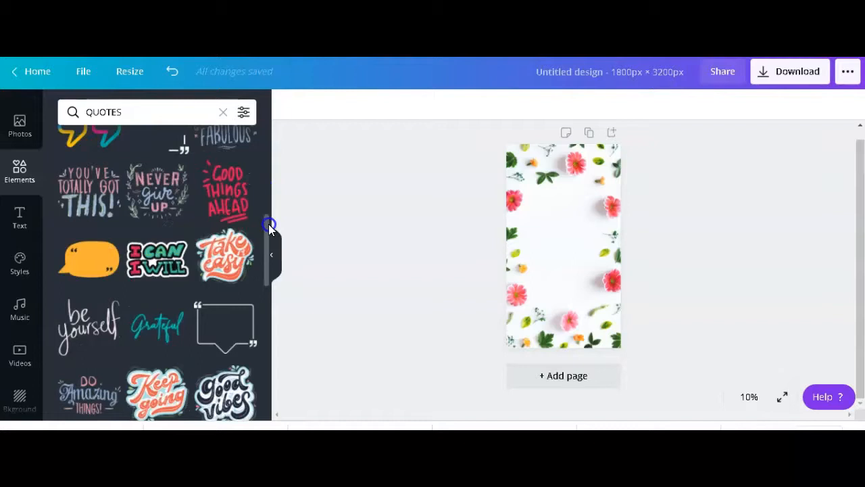
scroll(down, 3)
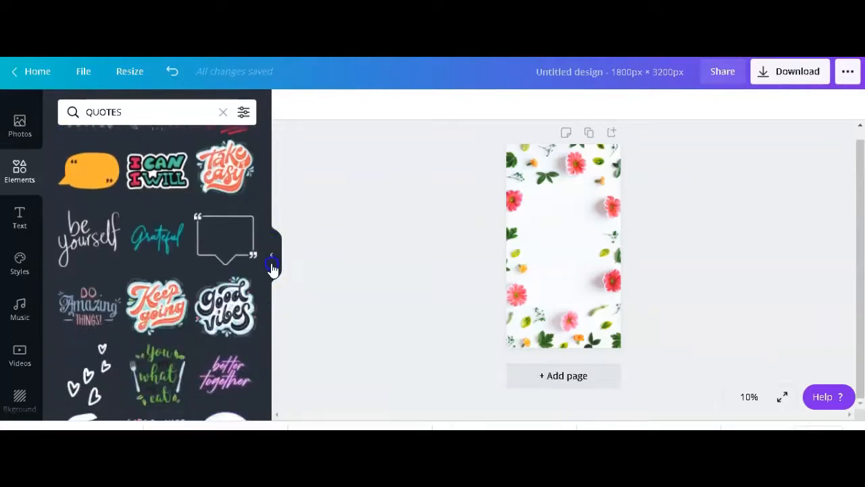
Add an enlarged 'good vibes' sticker at the page centre, then search Elements for FLOWERS
click(225, 308)
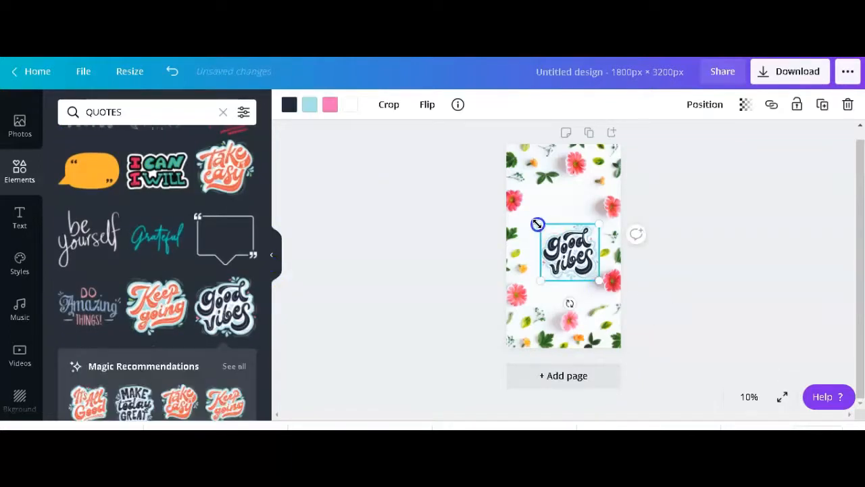
drag(537, 223, 530, 213)
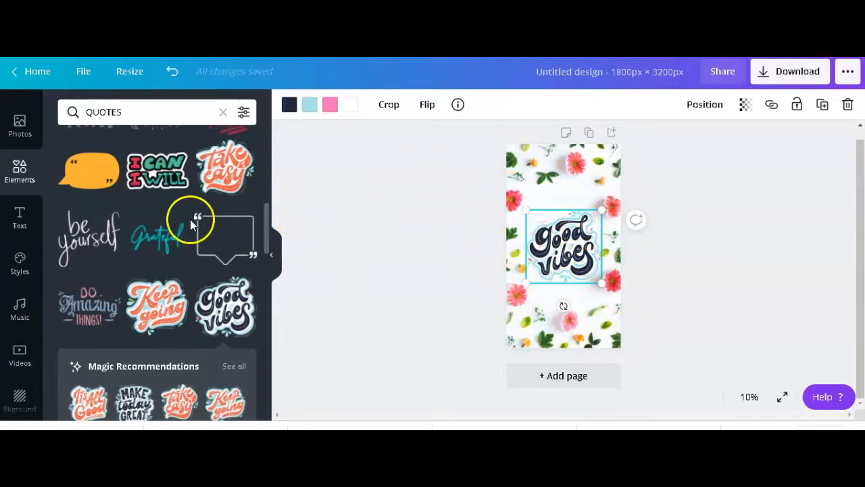
click(659, 225)
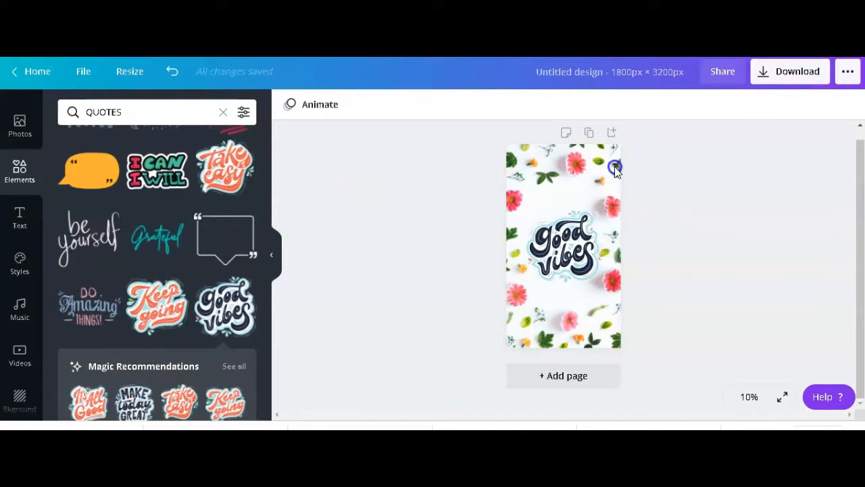
mouse_move(607, 191)
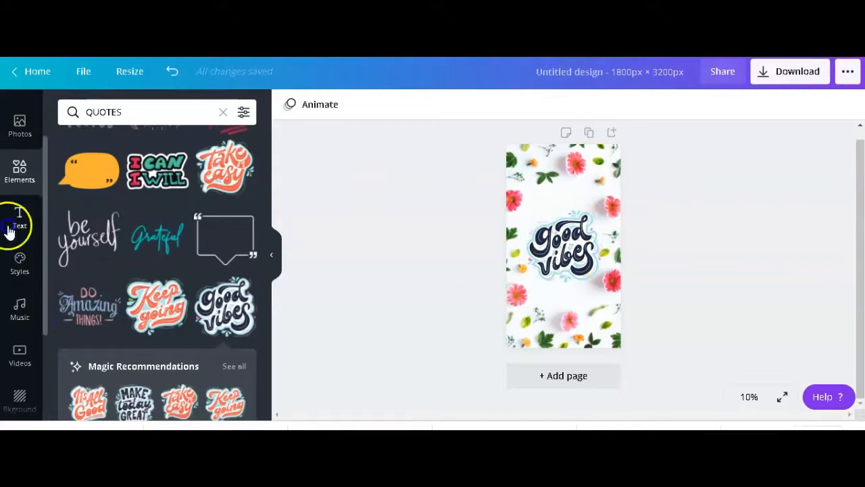
mouse_move(63, 216)
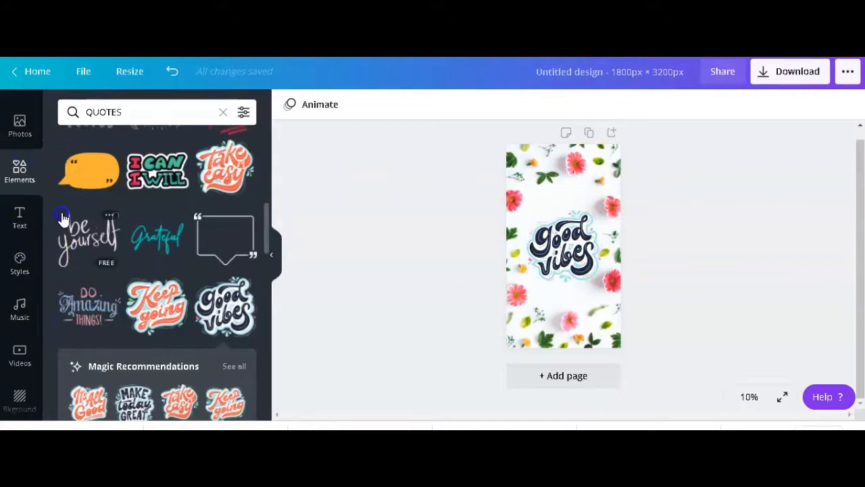
text(FLOWERS)
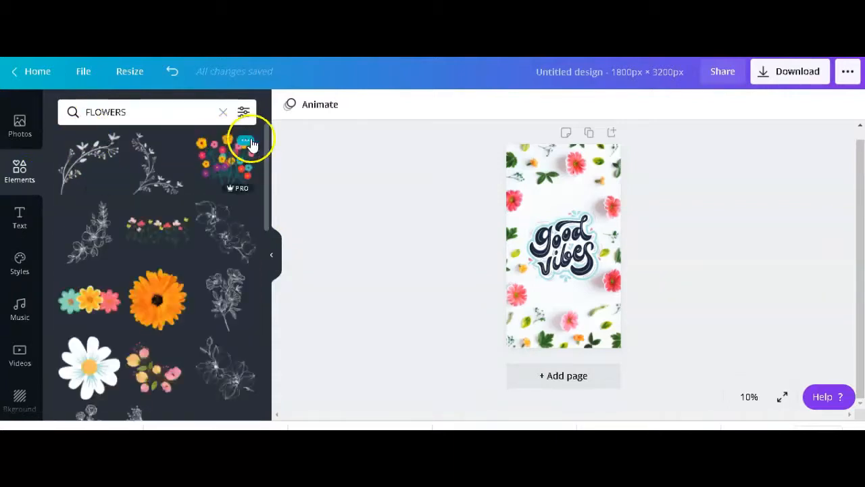
Add a small white daisy from the FLOWERS results and place it below 'good vibes'
scroll(down, 3)
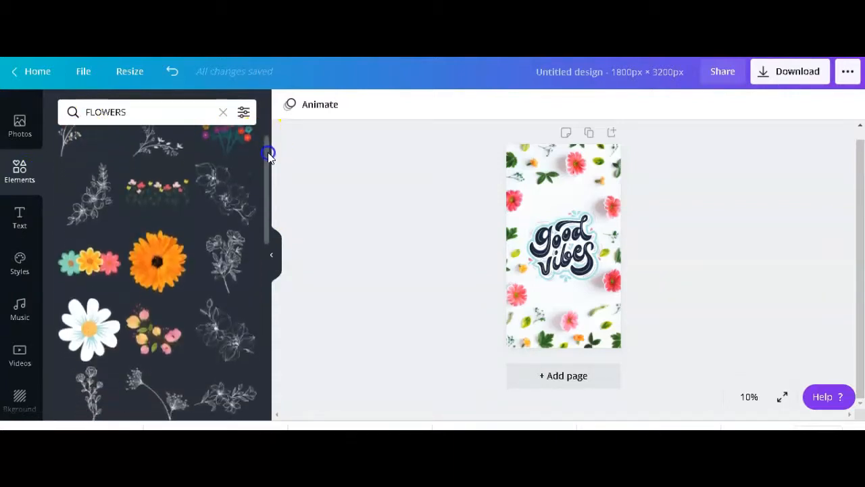
scroll(down, 3)
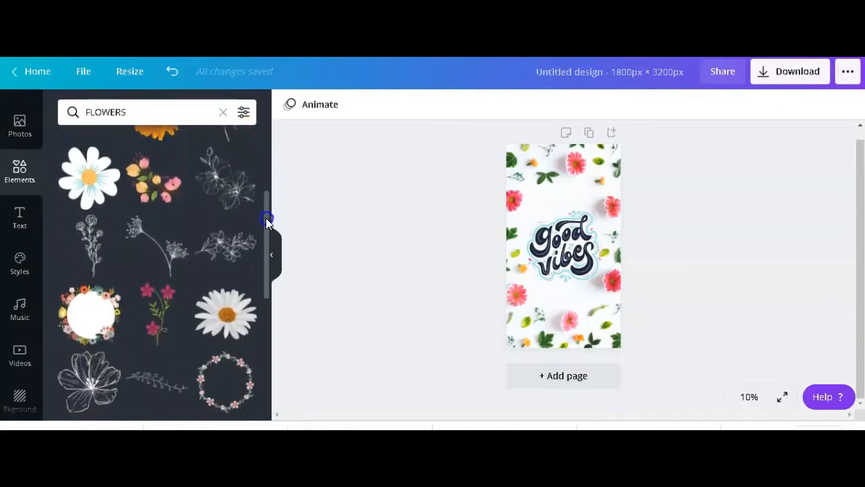
scroll(down, 3)
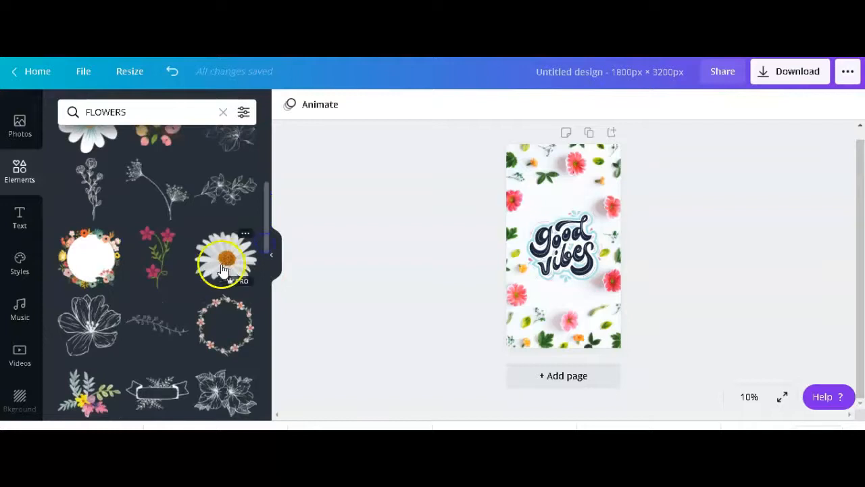
click(563, 246)
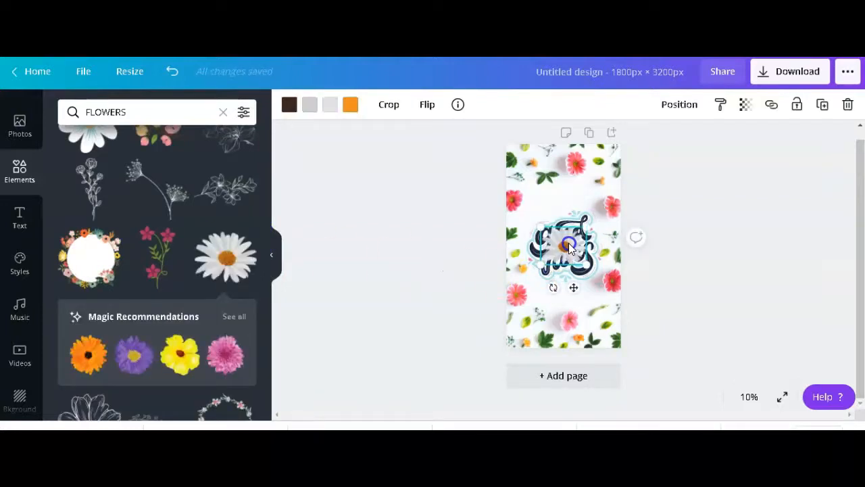
drag(568, 247, 568, 284)
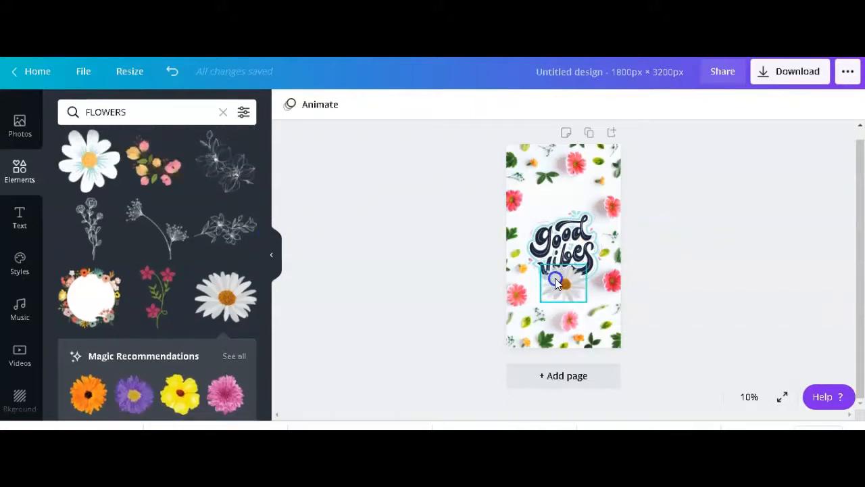
click(563, 282)
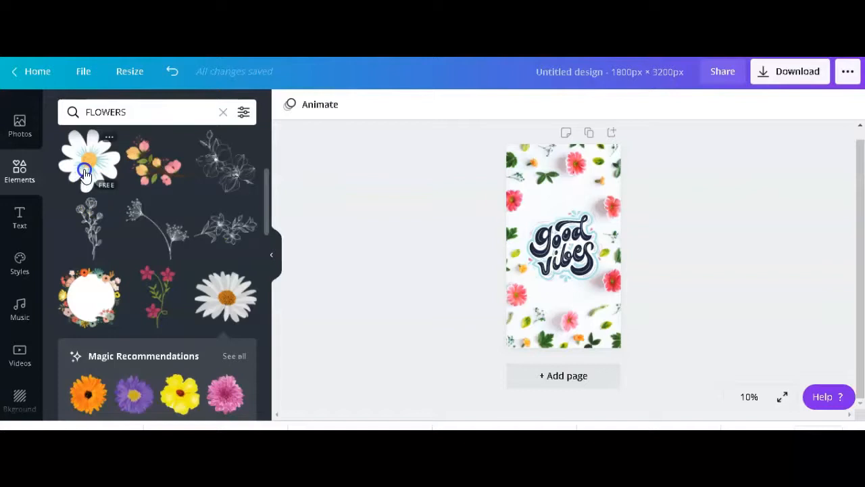
click(89, 160)
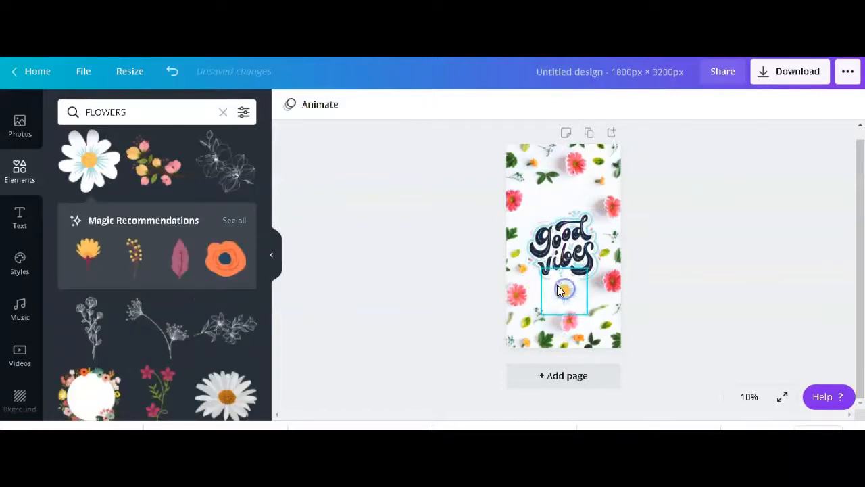
click(563, 291)
text(SUN)
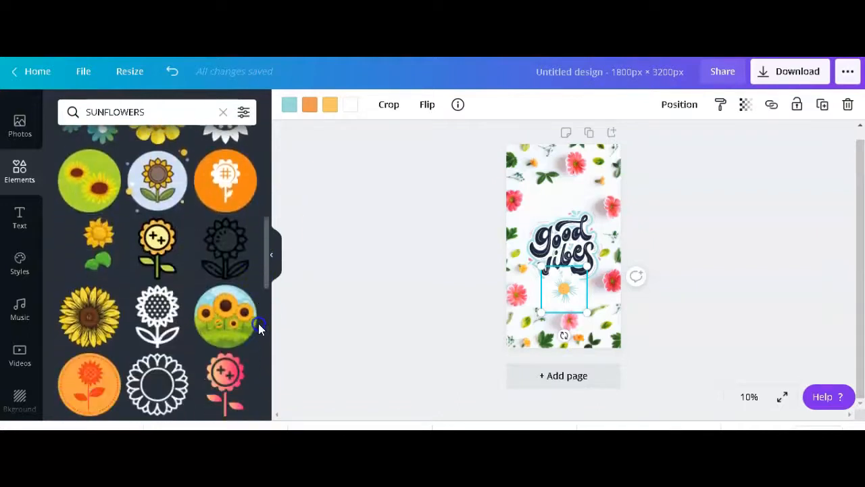
Add an orange sunflower from the SUNFLOWERS results and place it above 'good vibes'
scroll(down, 3)
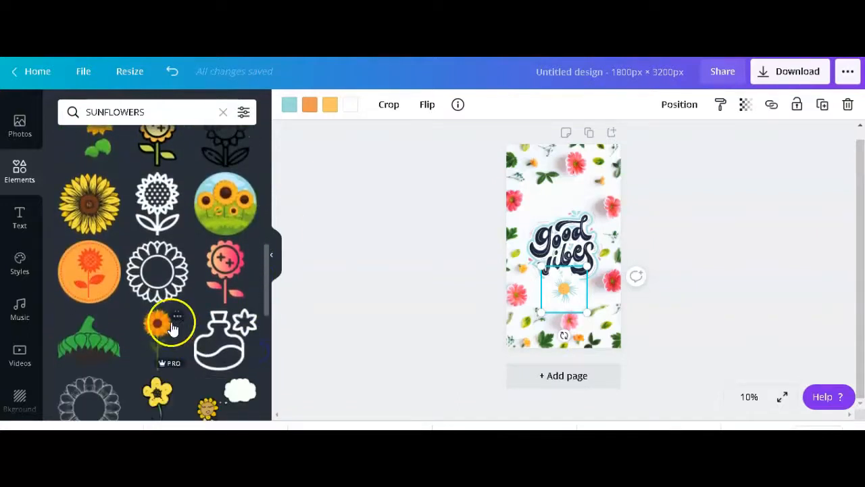
click(171, 322)
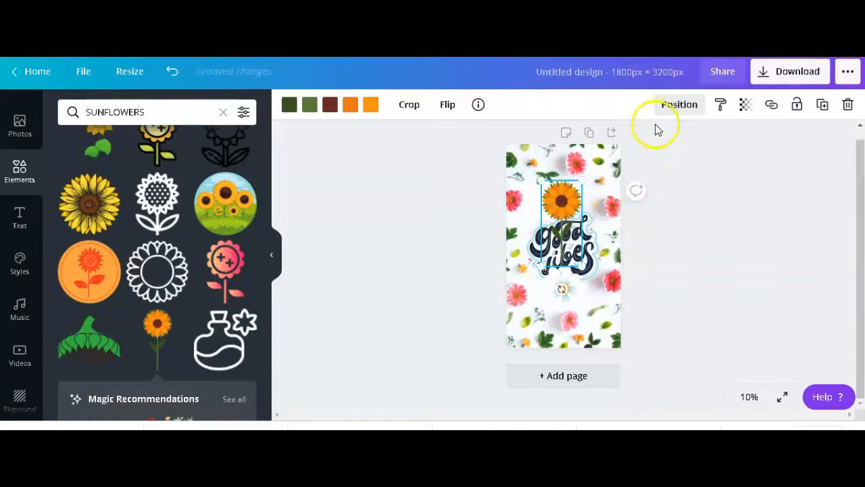
click(679, 104)
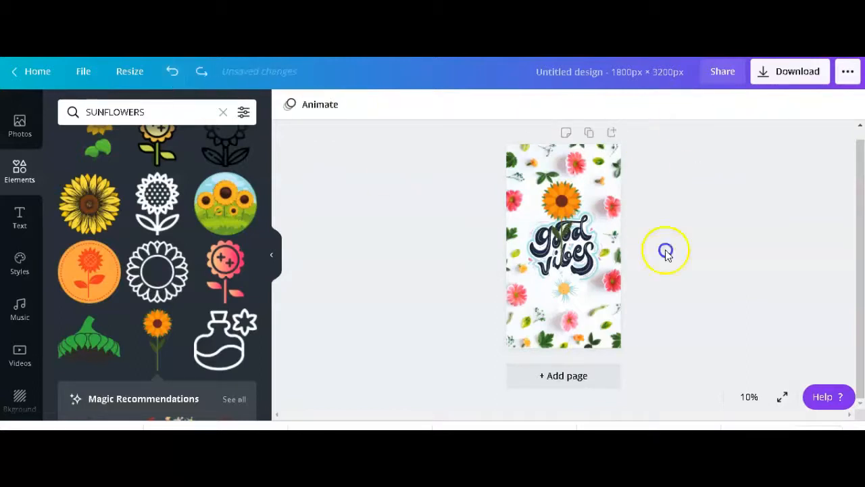
mouse_move(757, 225)
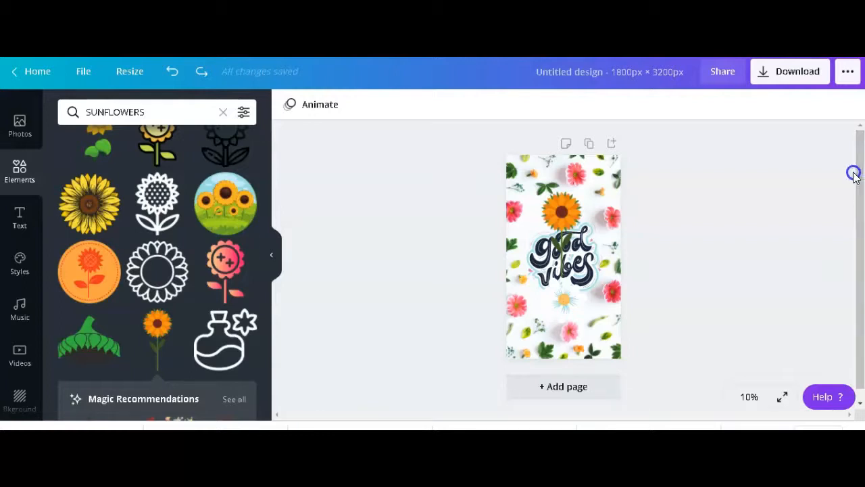
mouse_move(689, 211)
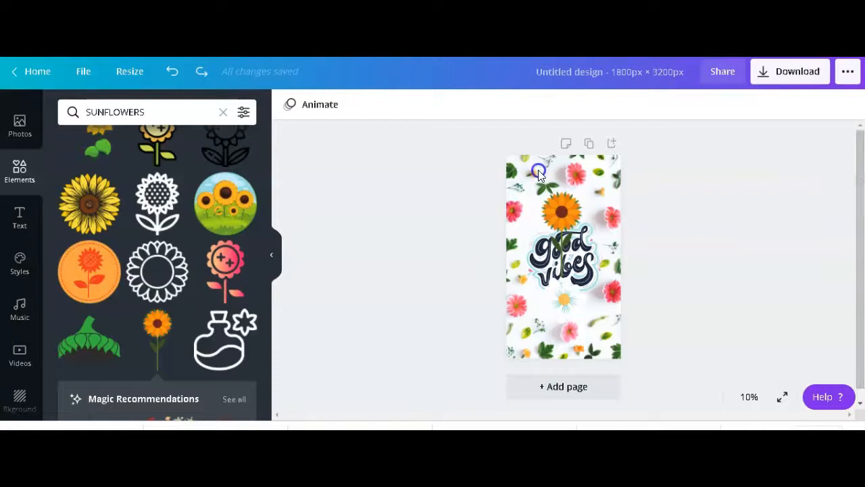
Group the sunflower, 'good vibes' lettering and daisy, then drag the group higher
click(561, 211)
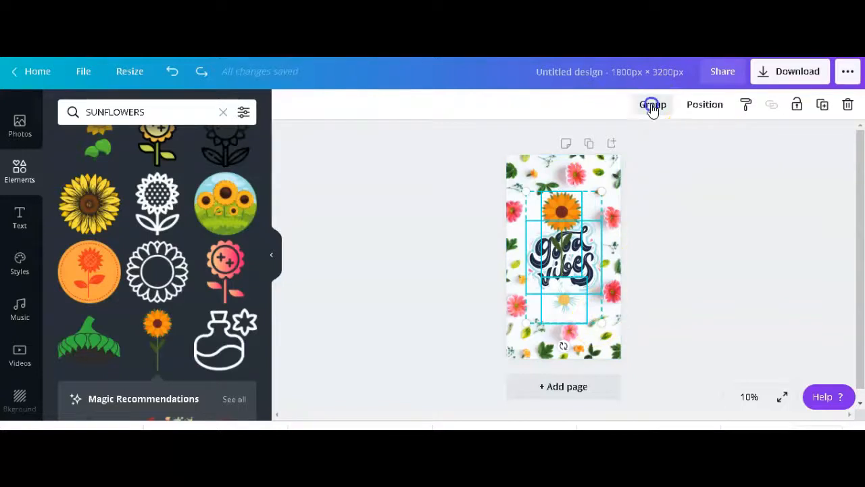
click(653, 104)
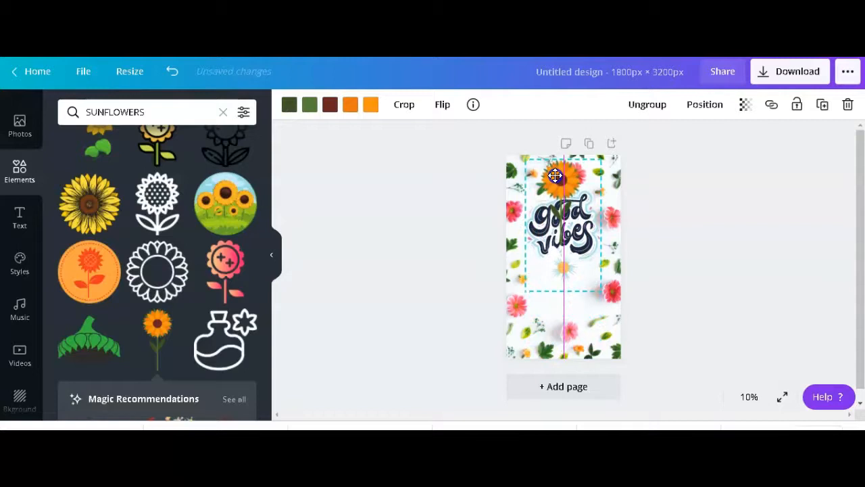
drag(554, 176, 557, 199)
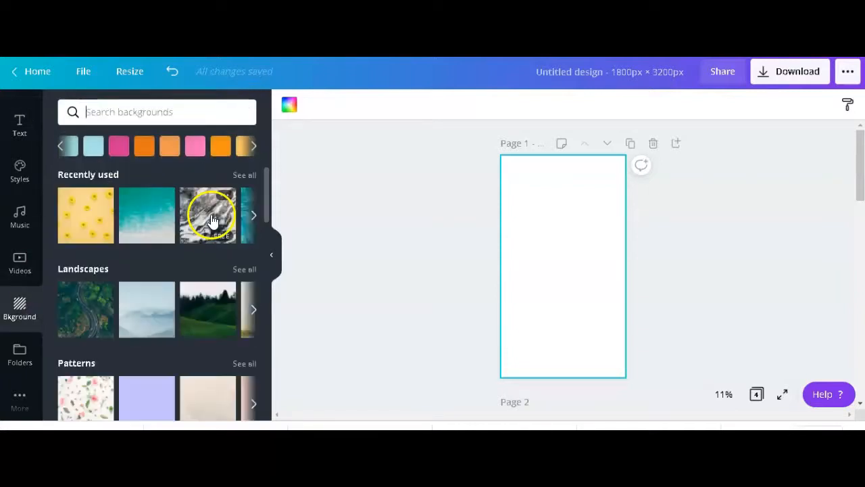
Search backgrounds for NATURE and apply the pink-lilac clouds image to the page
click(254, 215)
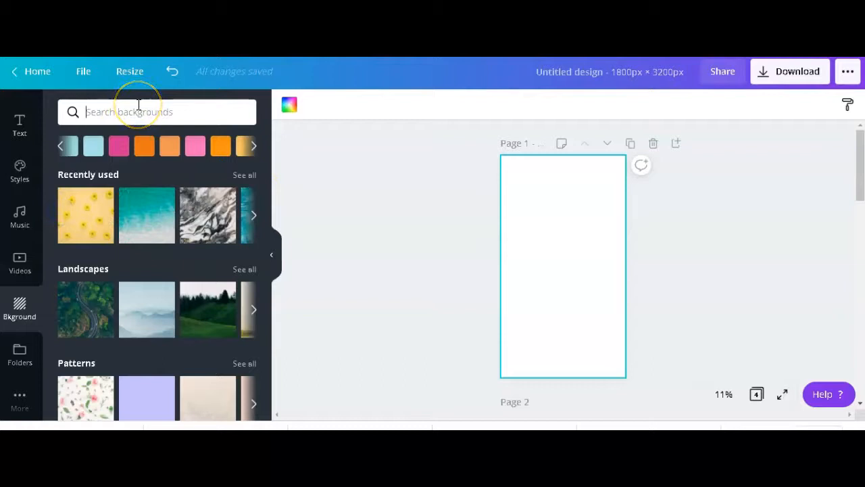
text(NA)
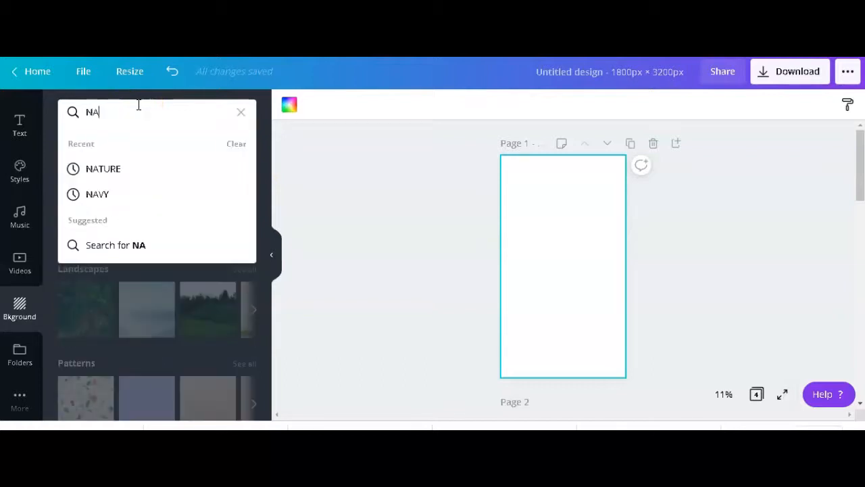
click(103, 168)
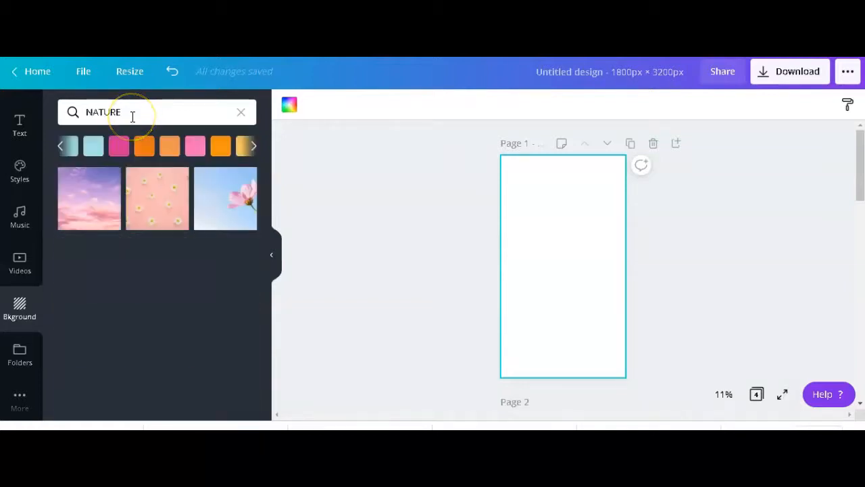
click(89, 198)
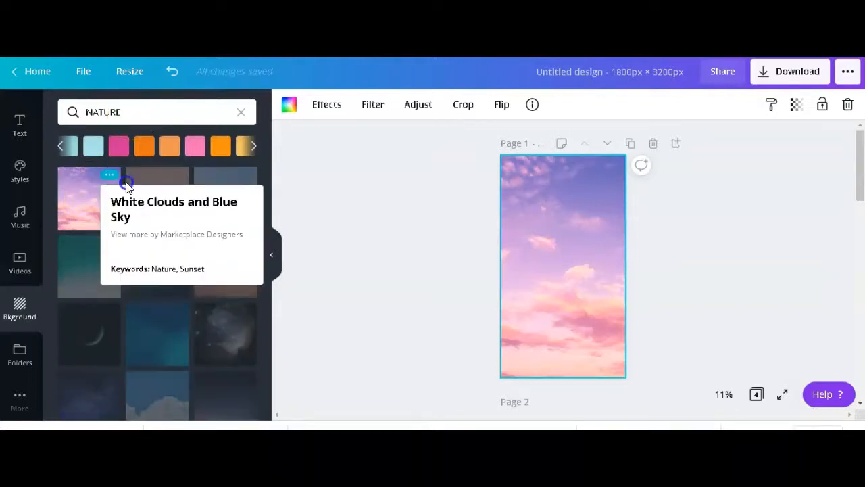
mouse_move(173, 215)
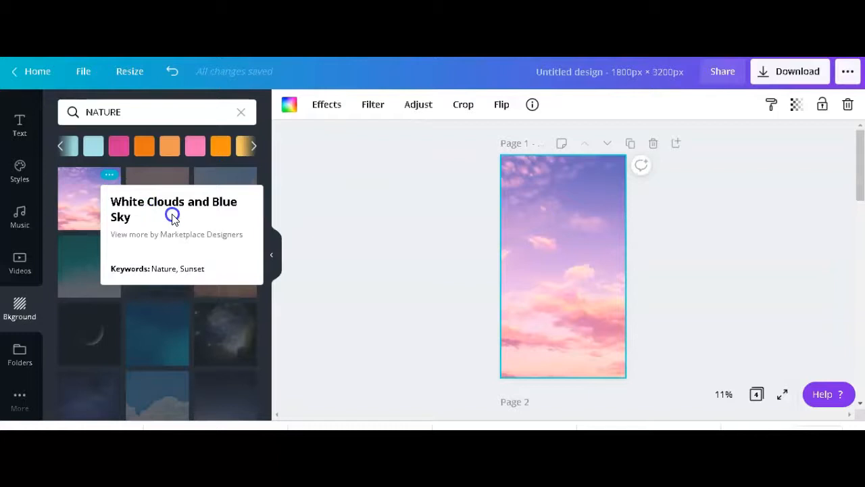
mouse_move(560, 241)
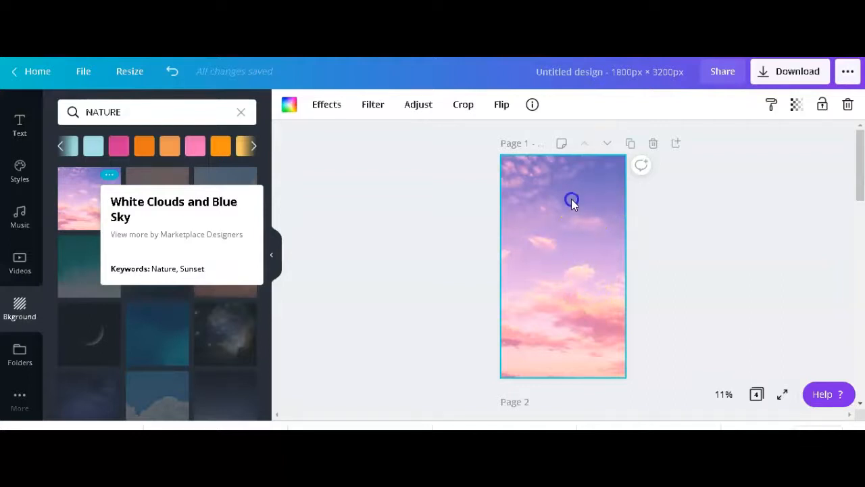
mouse_move(381, 228)
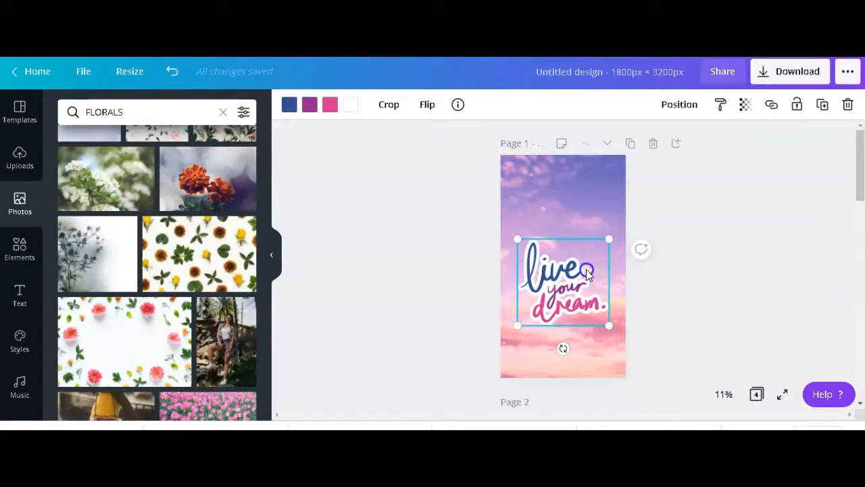
Drag the 'live your dream' lettering onto the centre guides of the clouds page
drag(586, 274, 586, 263)
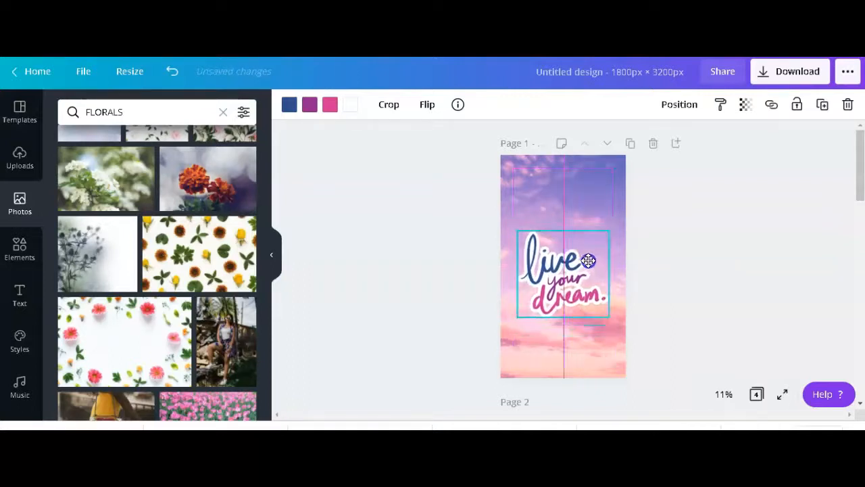
drag(588, 260, 588, 273)
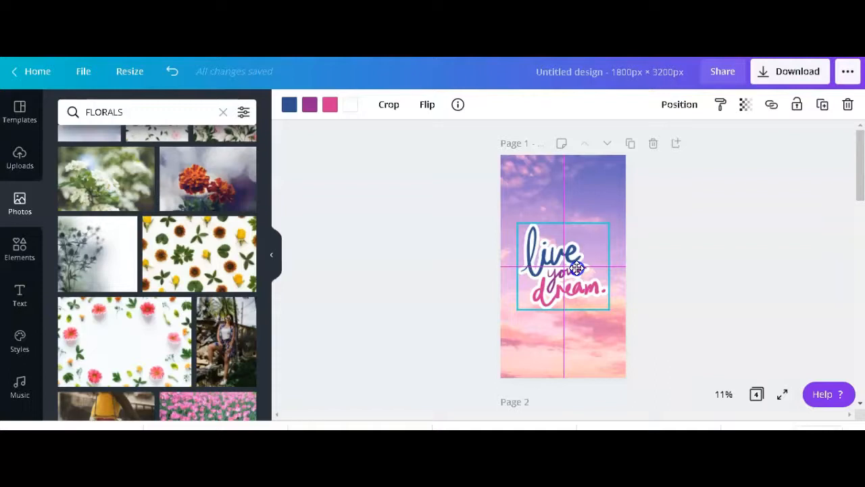
mouse_move(577, 269)
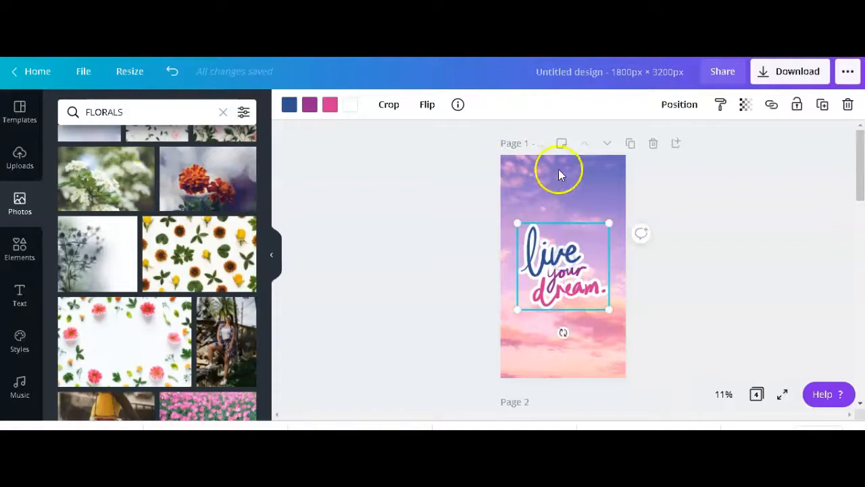
mouse_move(541, 186)
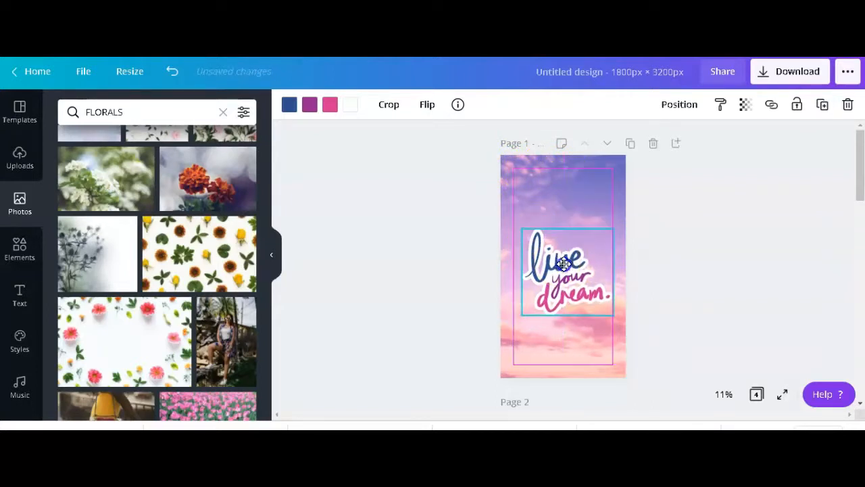
drag(564, 264, 565, 281)
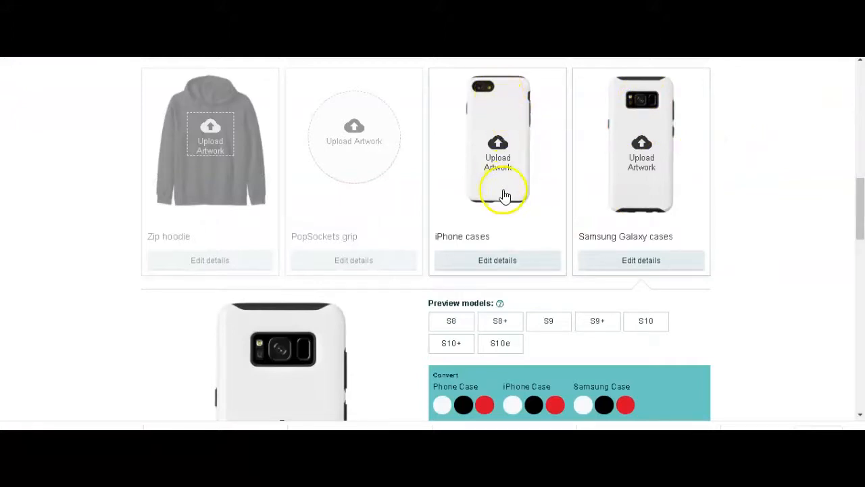
mouse_move(496, 111)
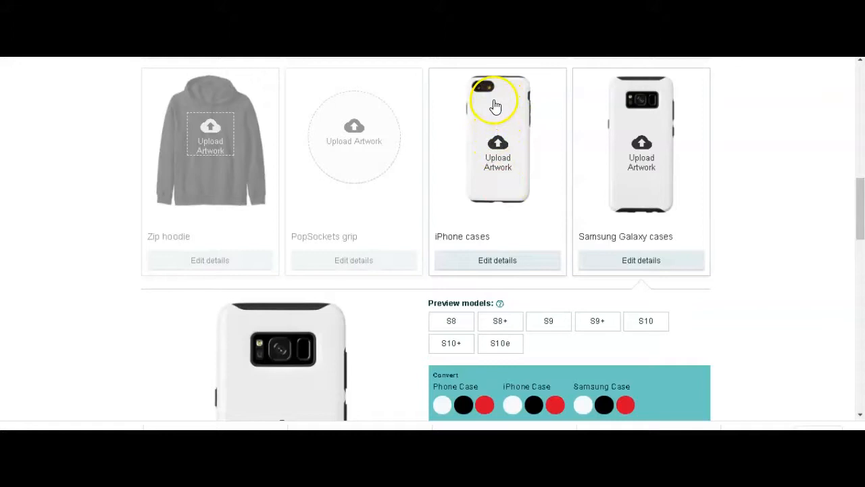
mouse_move(639, 128)
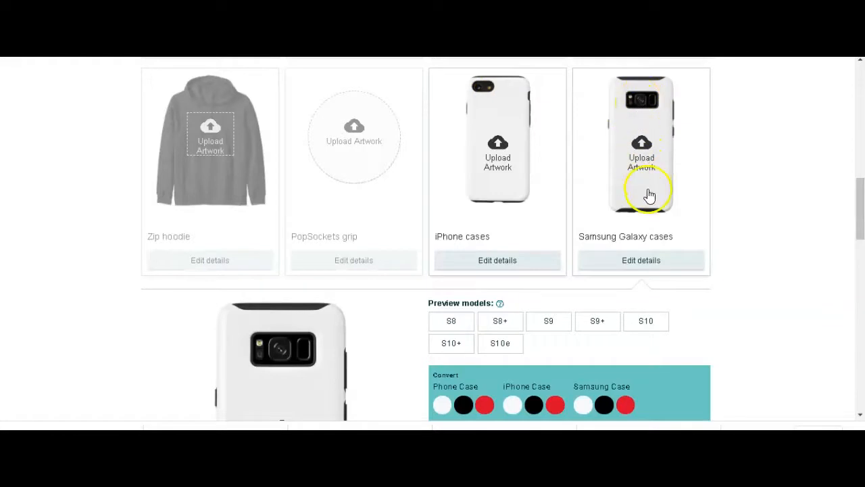
mouse_move(615, 206)
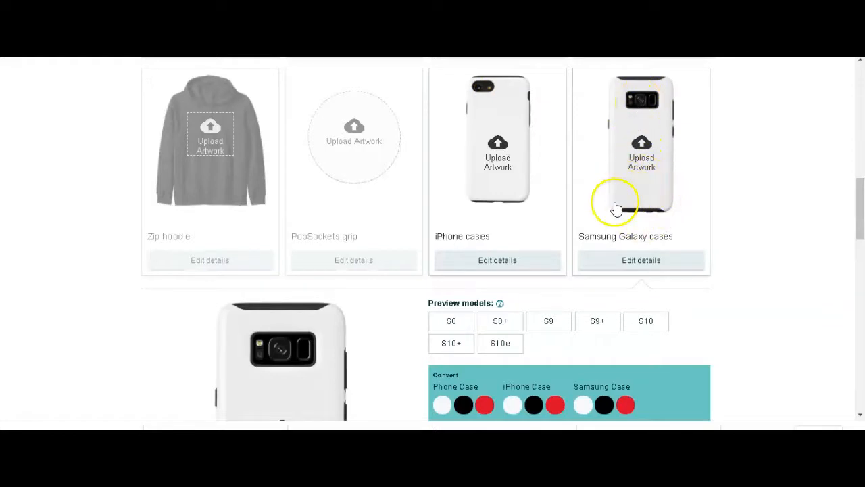
mouse_move(635, 181)
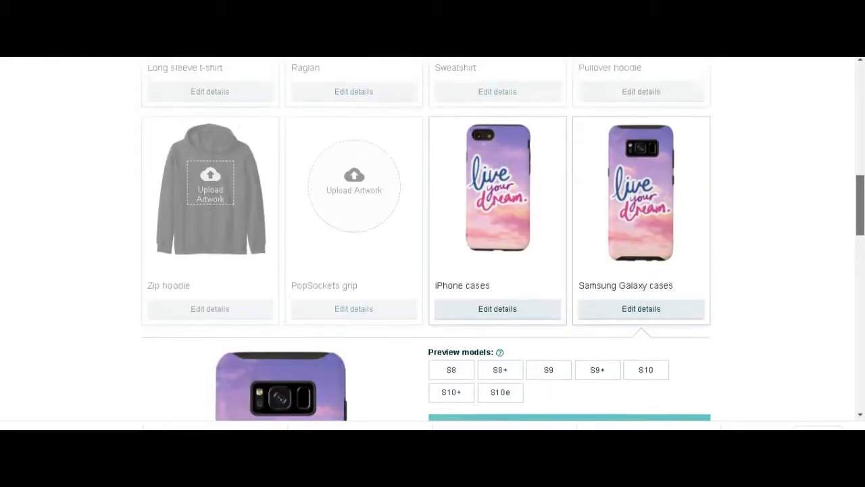
Preview the live your dream case on the iPhone 11 Pro Max and another Samsung model
scroll(down, 3)
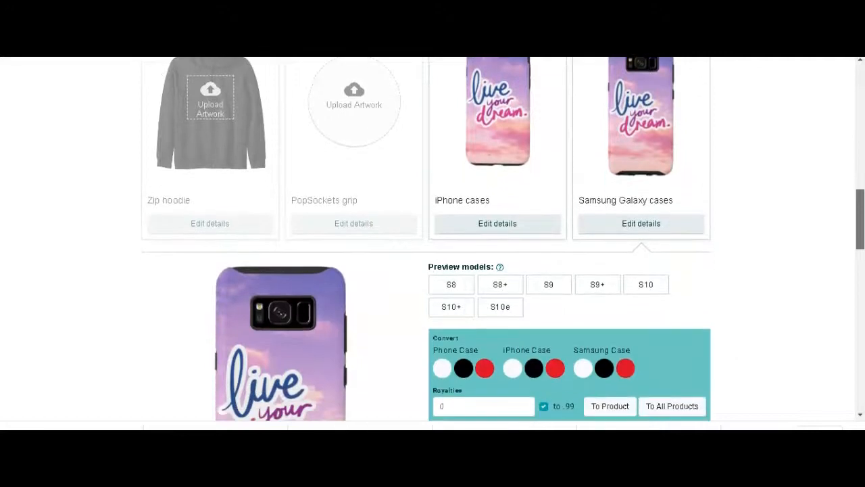
scroll(down, 3)
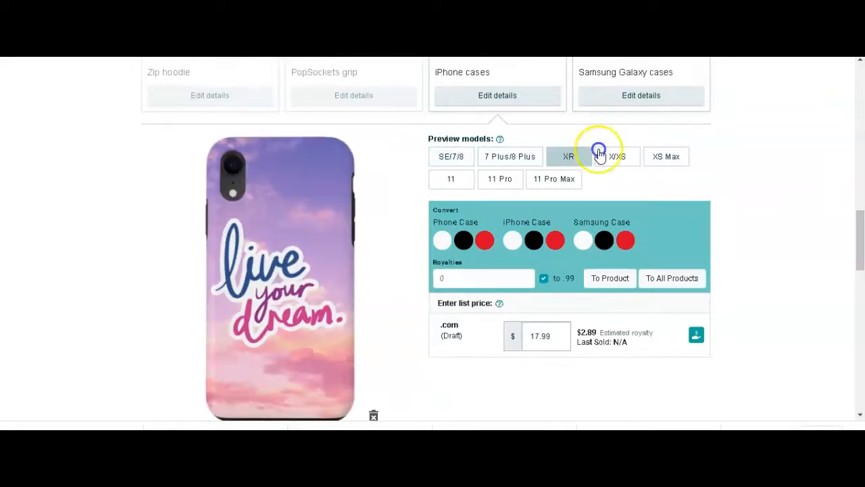
click(553, 179)
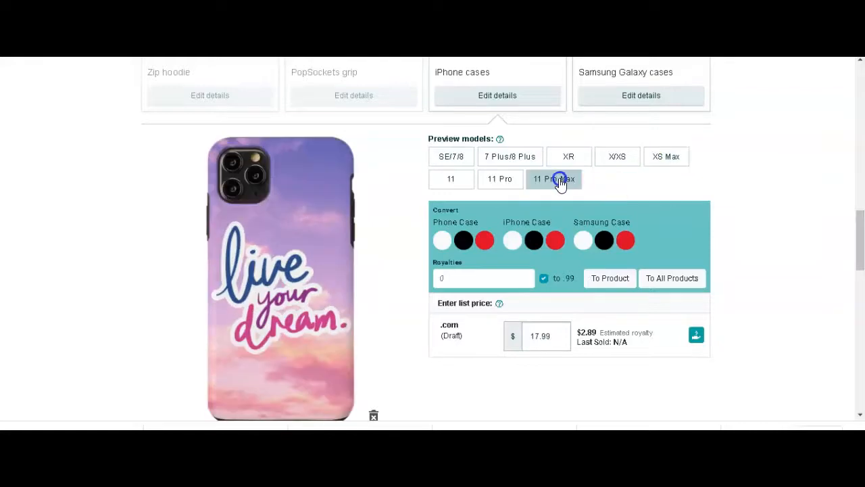
click(554, 178)
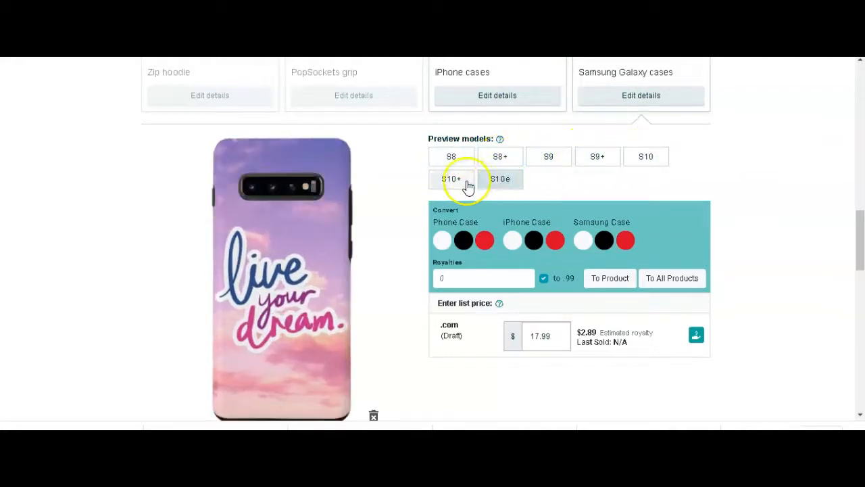
click(451, 179)
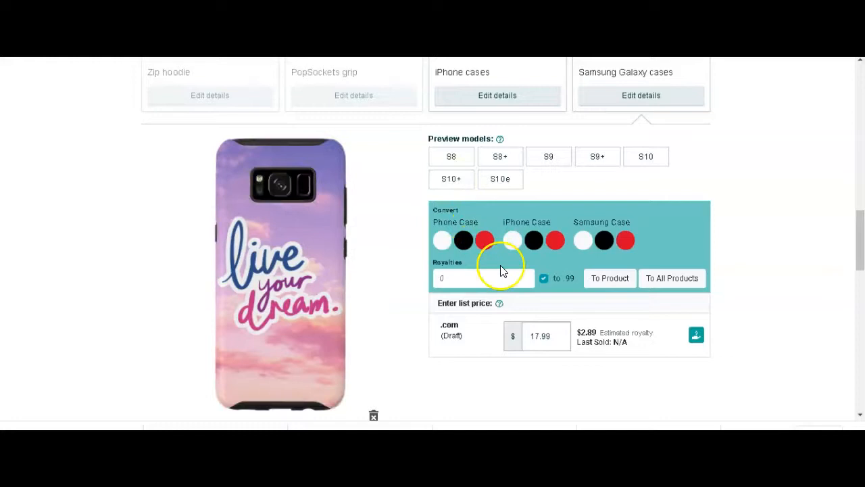
mouse_move(541, 145)
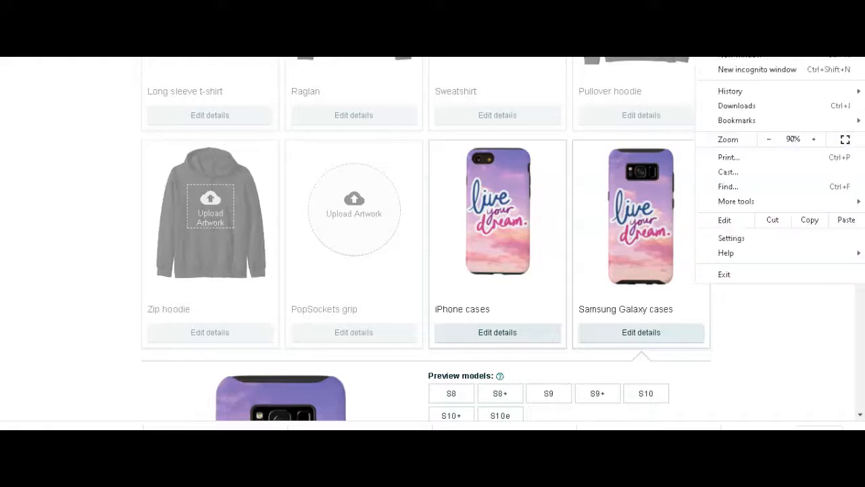
Raise Chrome's page zoom two levels to enlarge the iPhone and Galaxy case mockups
click(769, 139)
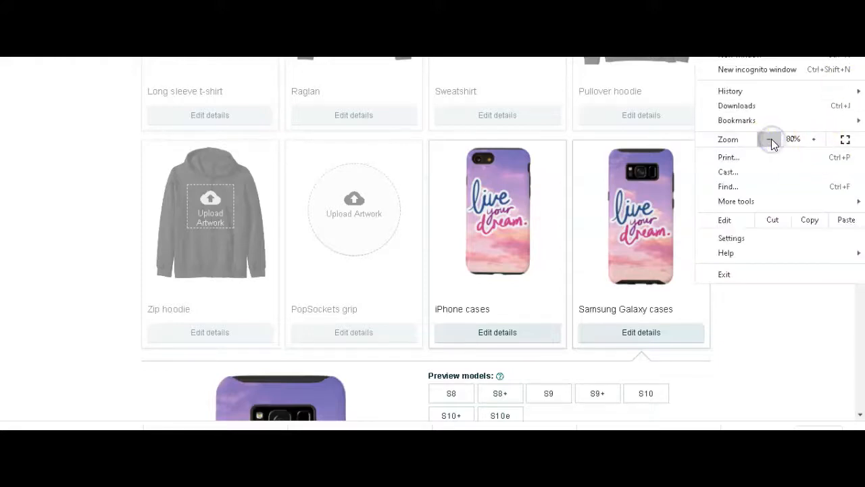
click(814, 140)
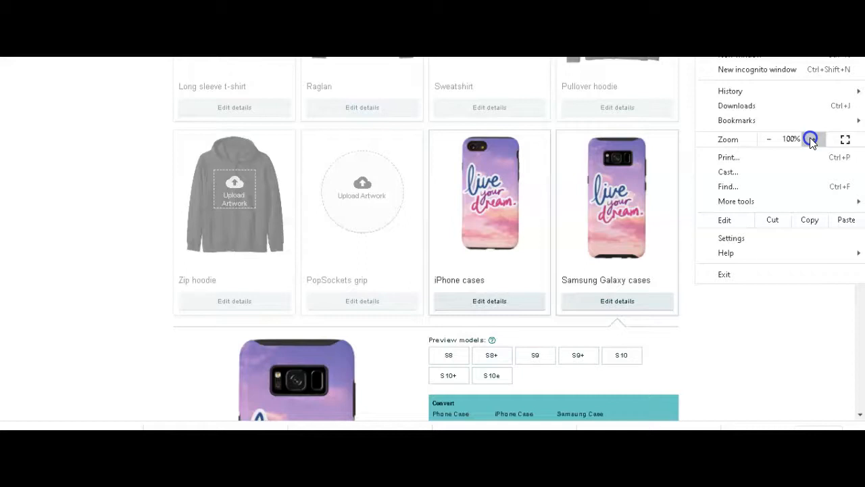
click(814, 139)
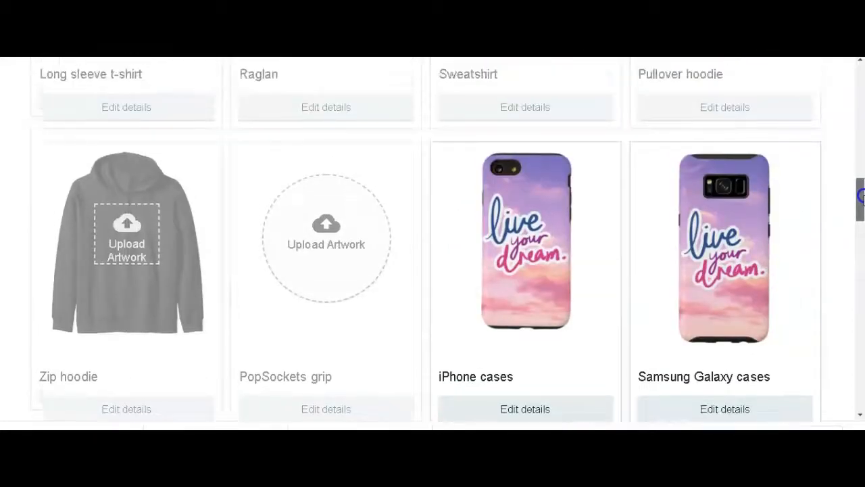
scroll(down, 3)
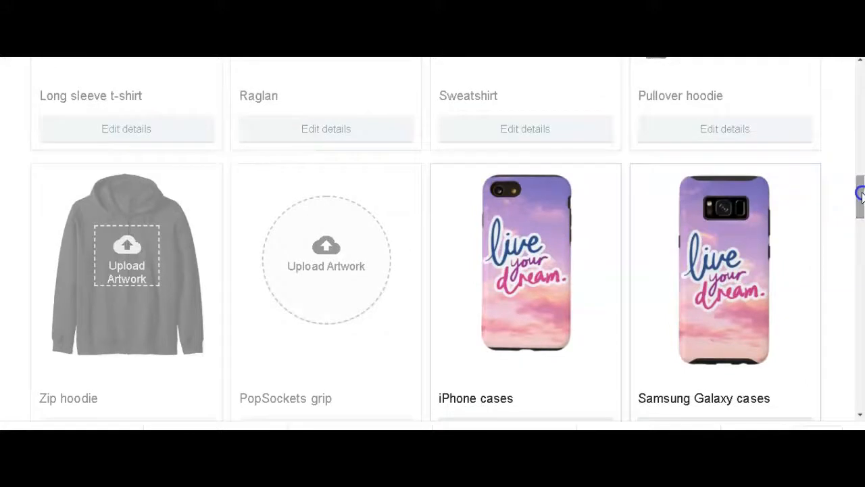